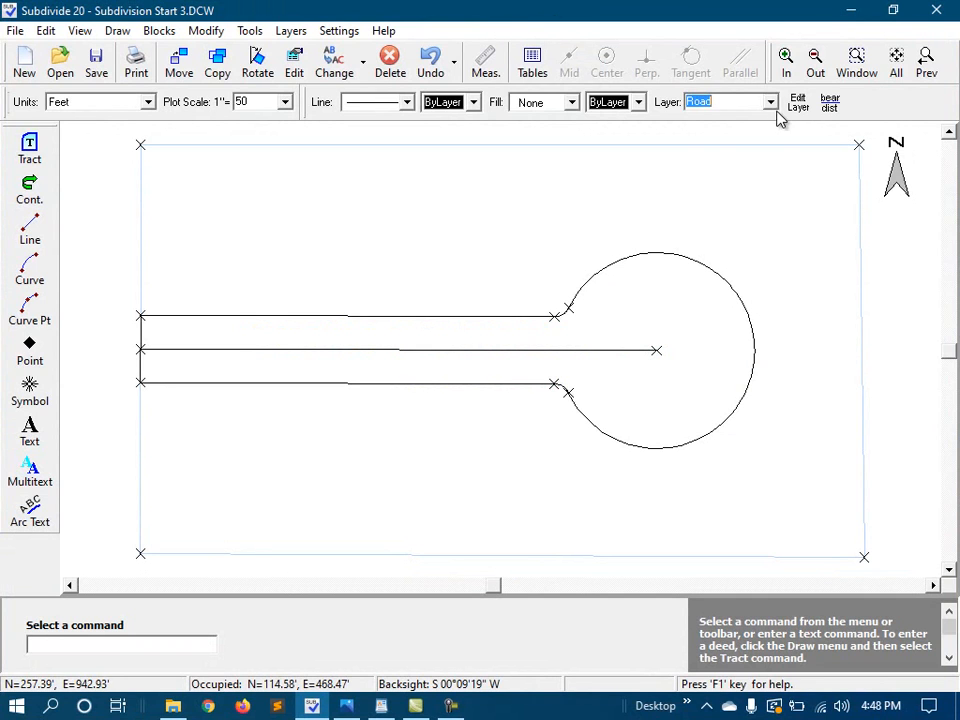
# Make LOTS the current layer in place of Road
pyautogui.click(768, 102)
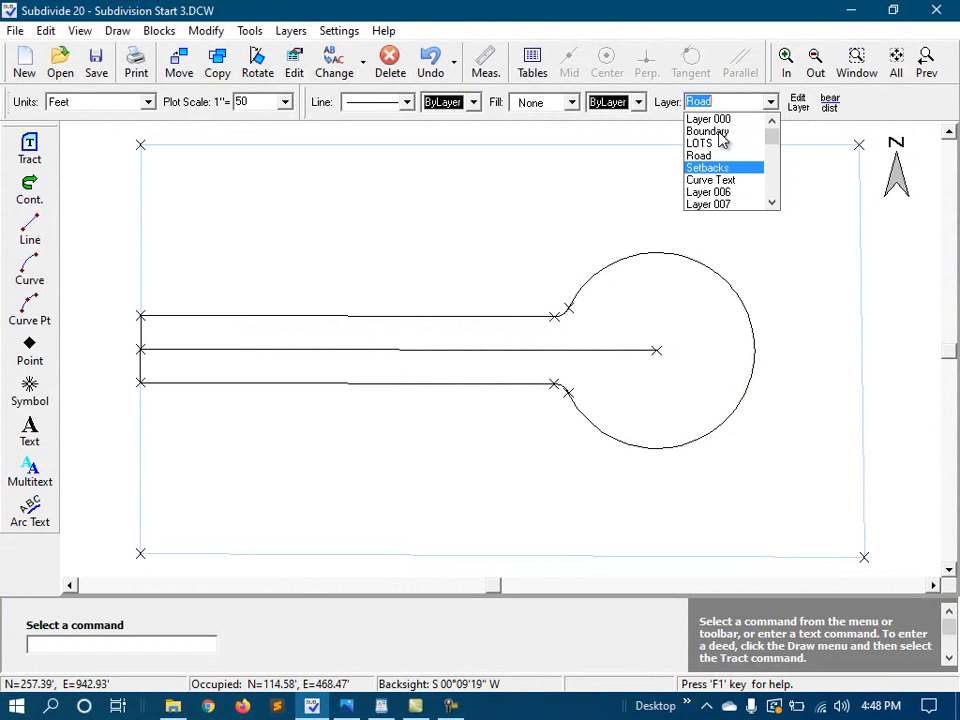
pyautogui.click(700, 144)
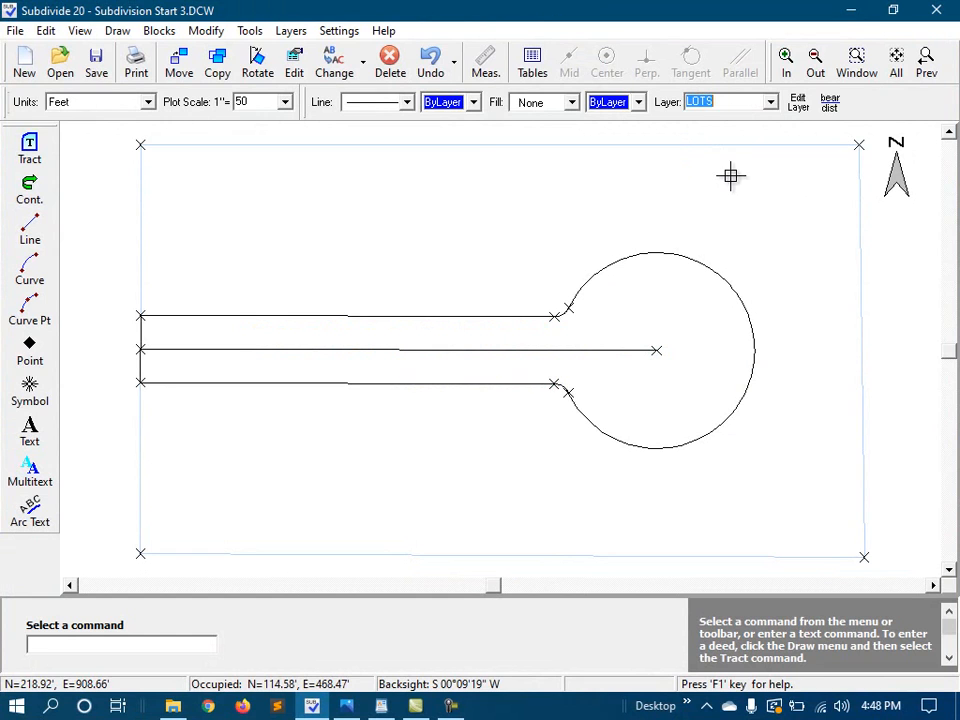
pyautogui.moveTo(492, 168)
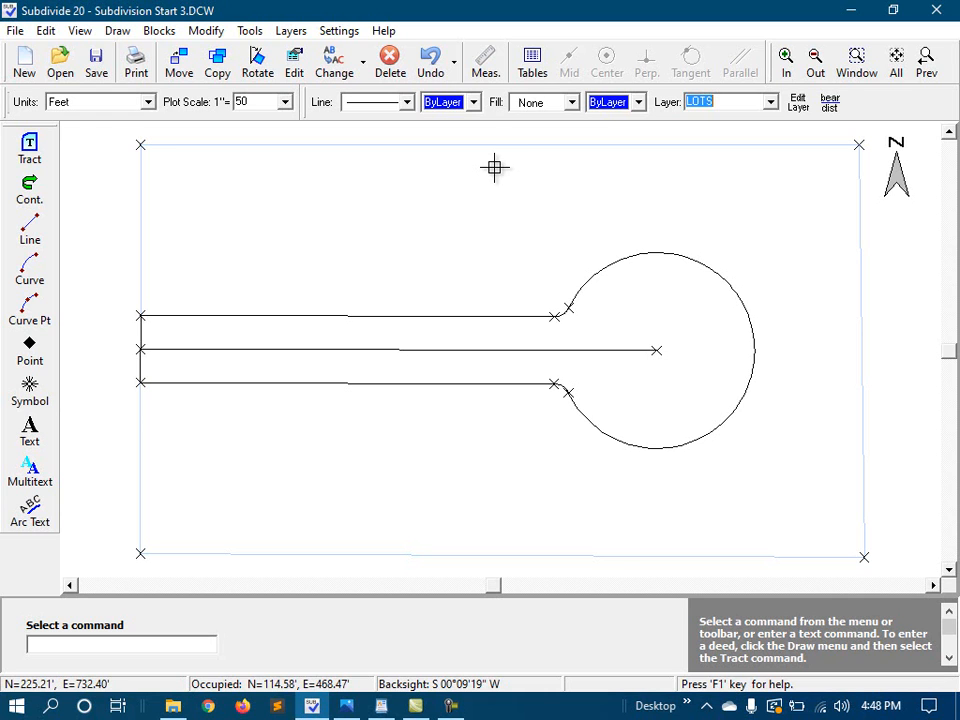
pyautogui.moveTo(56, 144)
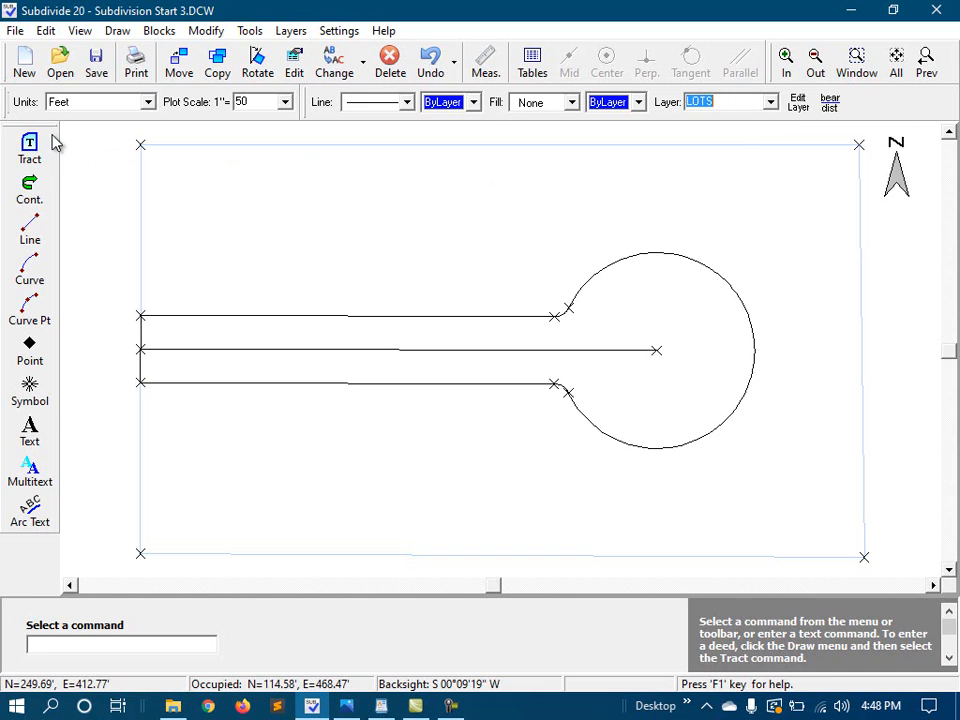
# Start a tract at the boundary corner and follow the cul-de-sac arc with Curve By Points
pyautogui.click(28, 148)
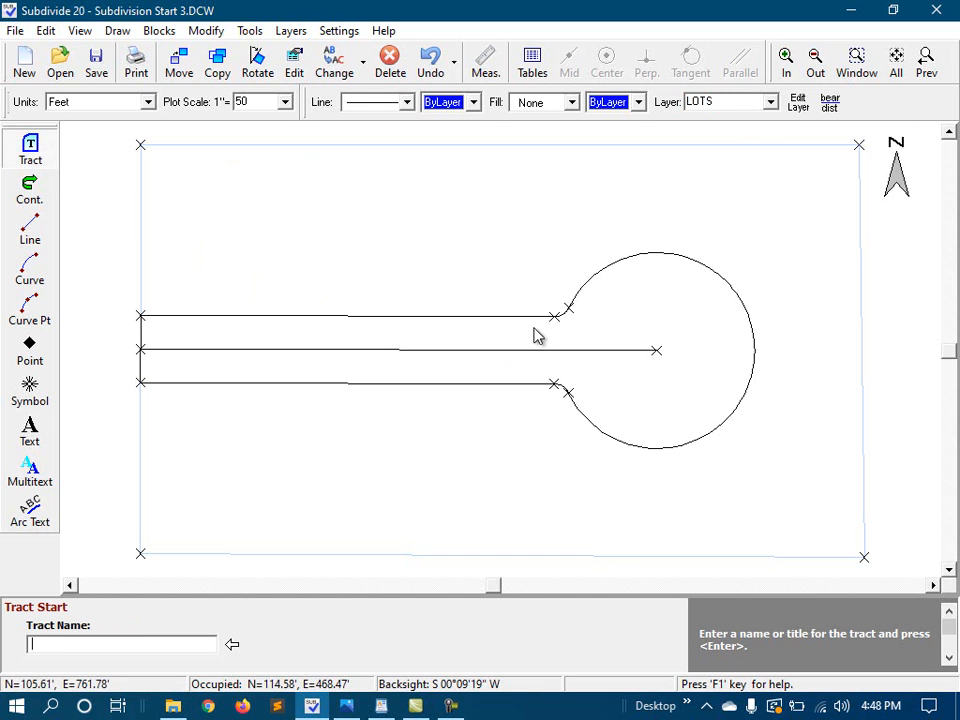
pyautogui.moveTo(378, 210)
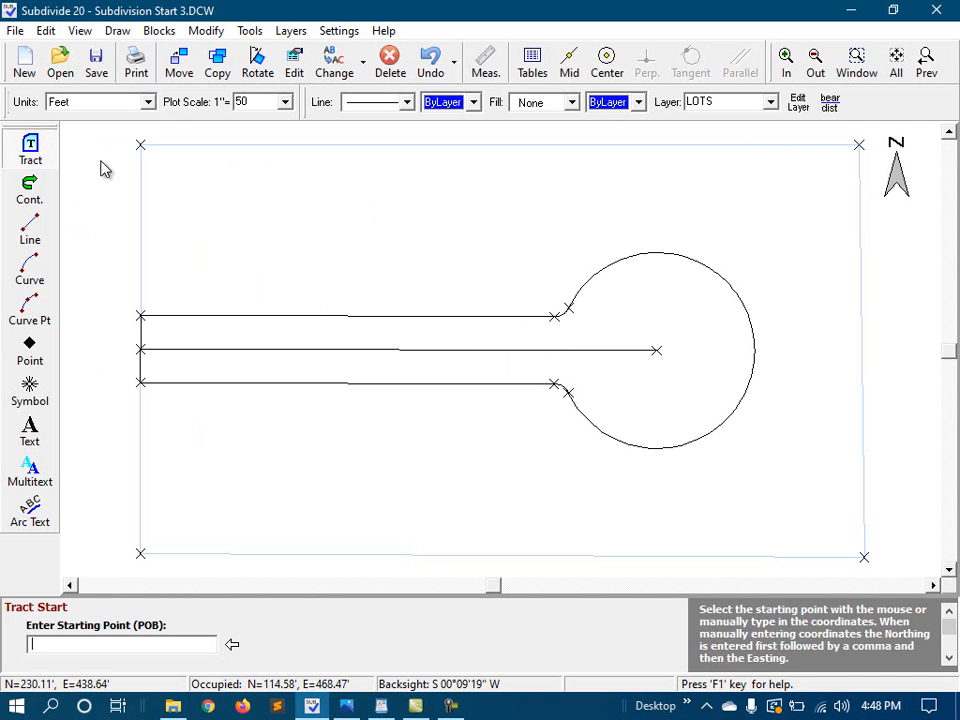
pyautogui.click(140, 152)
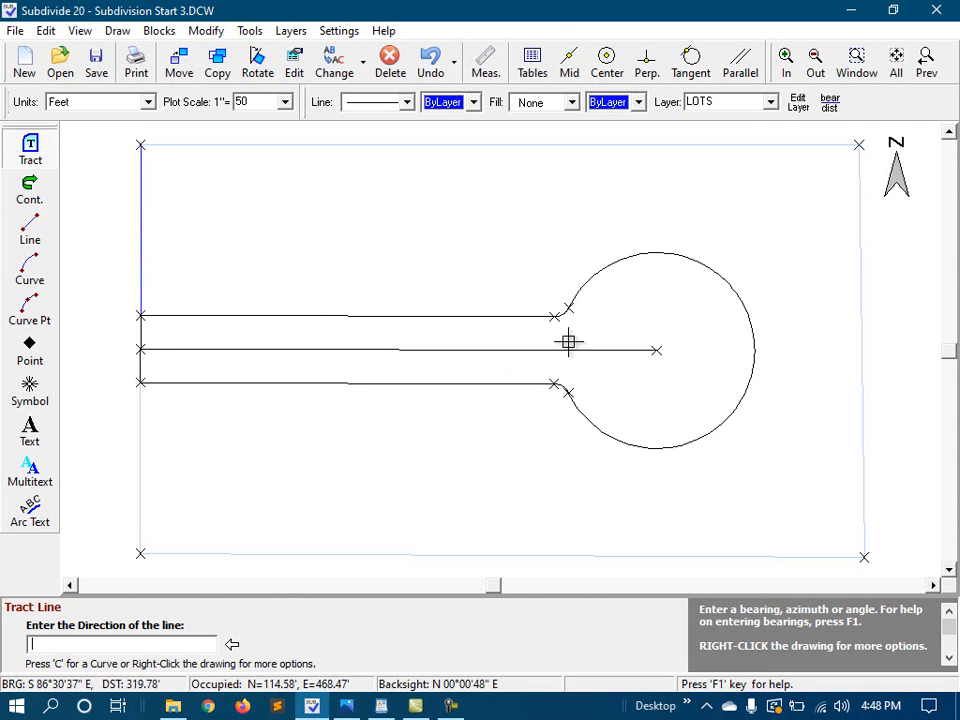
pyautogui.rightClick(570, 344)
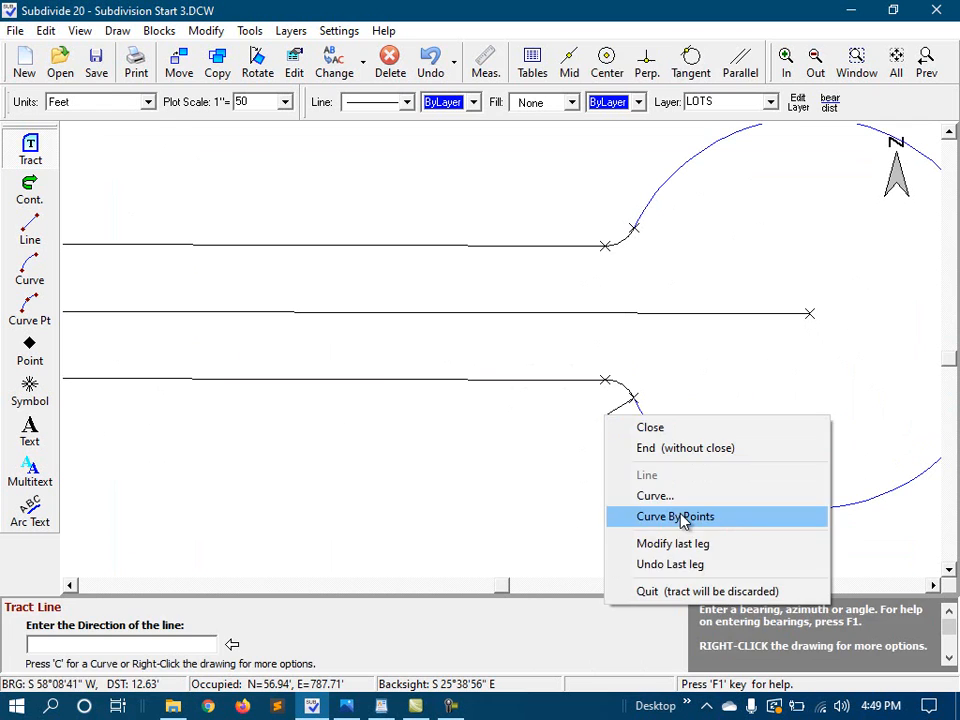
pyautogui.click(674, 516)
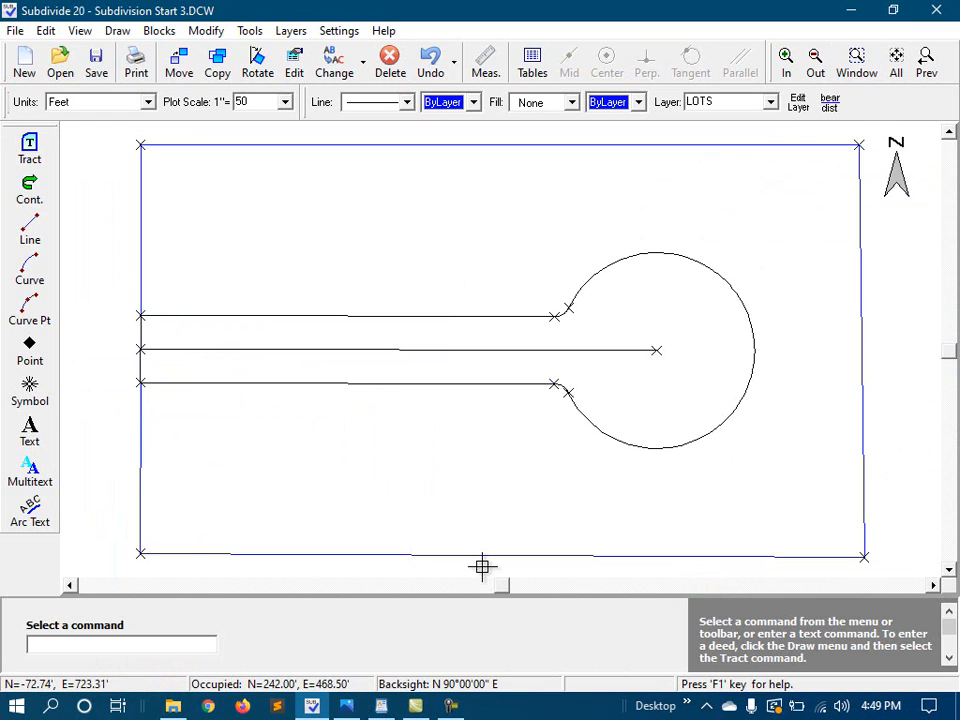
pyautogui.moveTo(396, 616)
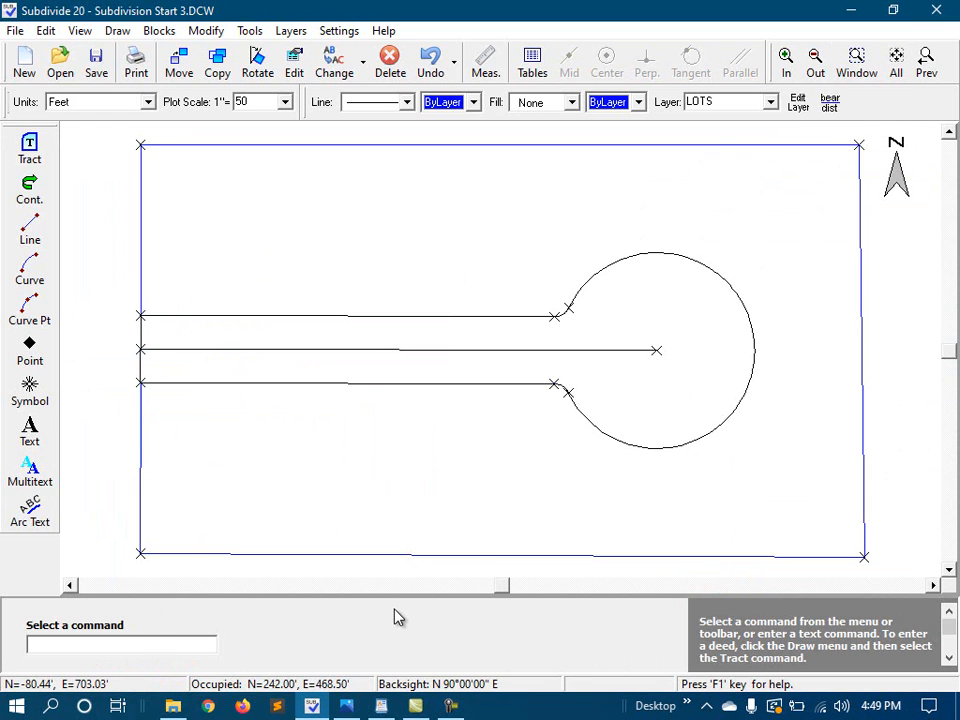
pyautogui.moveTo(370, 606)
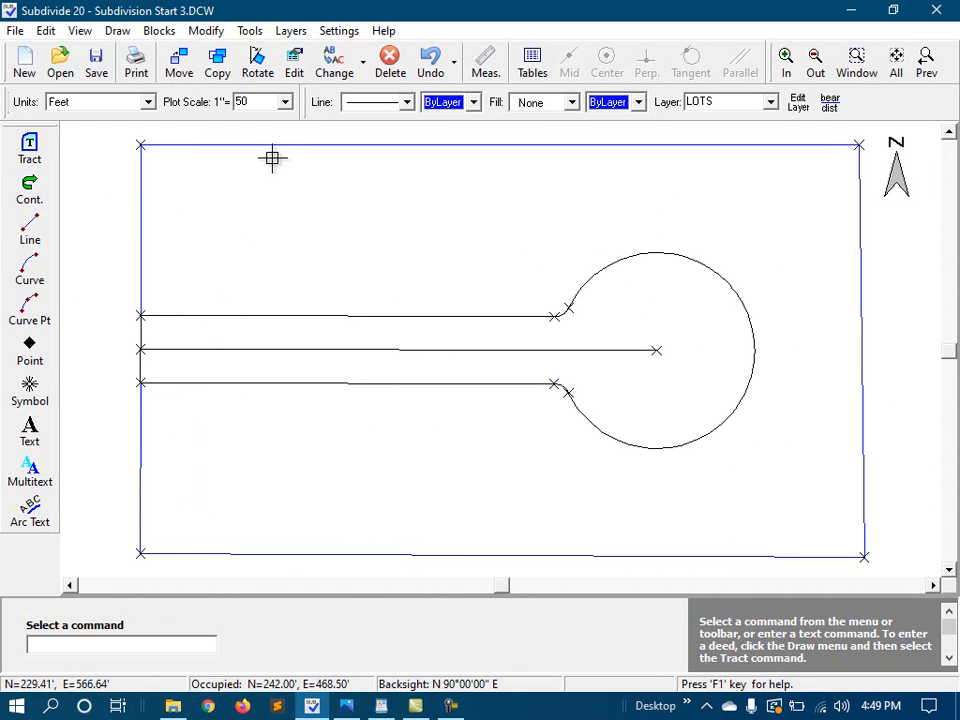
pyautogui.moveTo(604, 164)
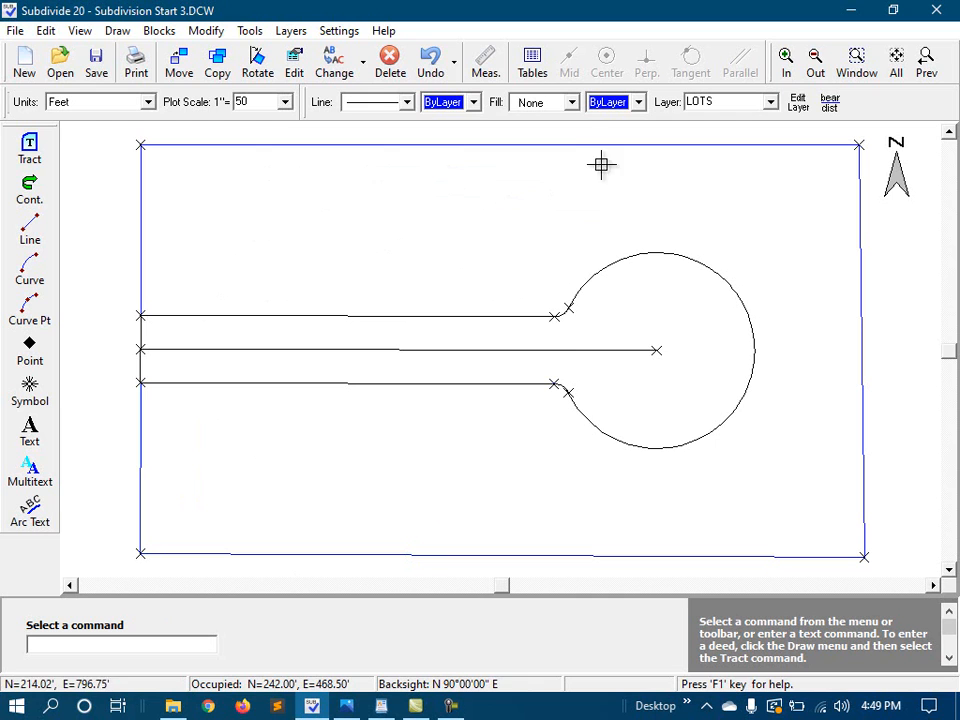
pyautogui.moveTo(316, 132)
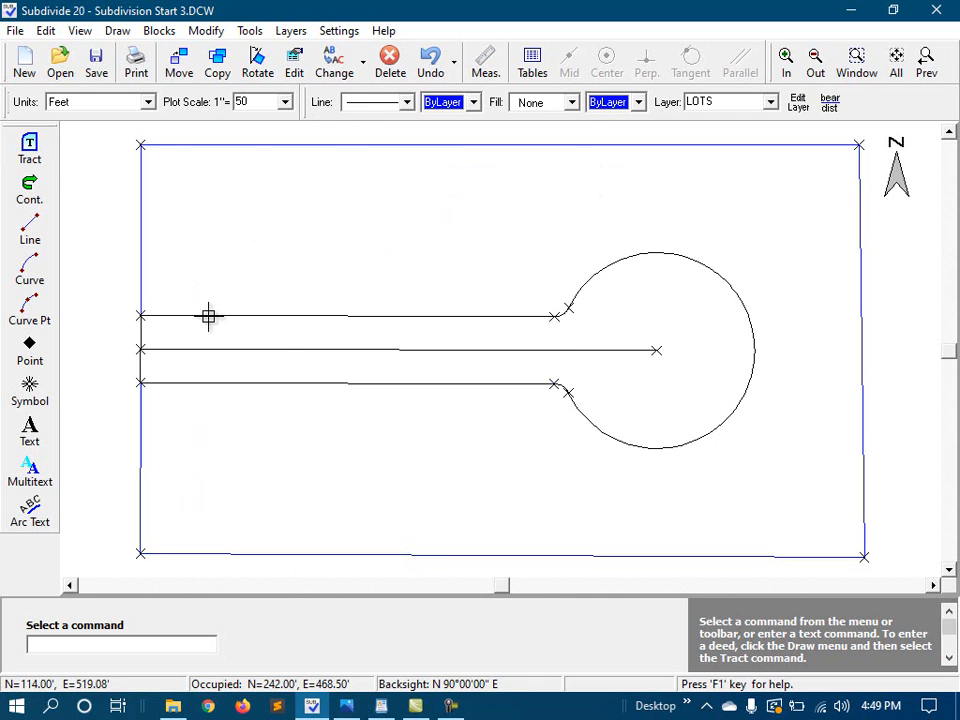
pyautogui.moveTo(344, 330)
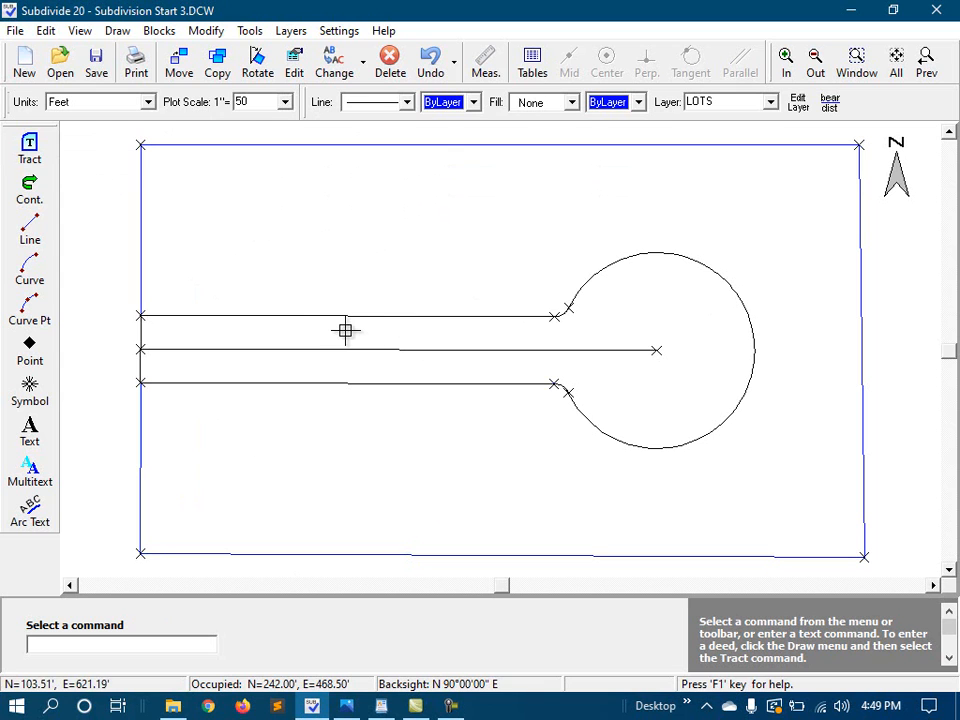
pyautogui.moveTo(352, 300)
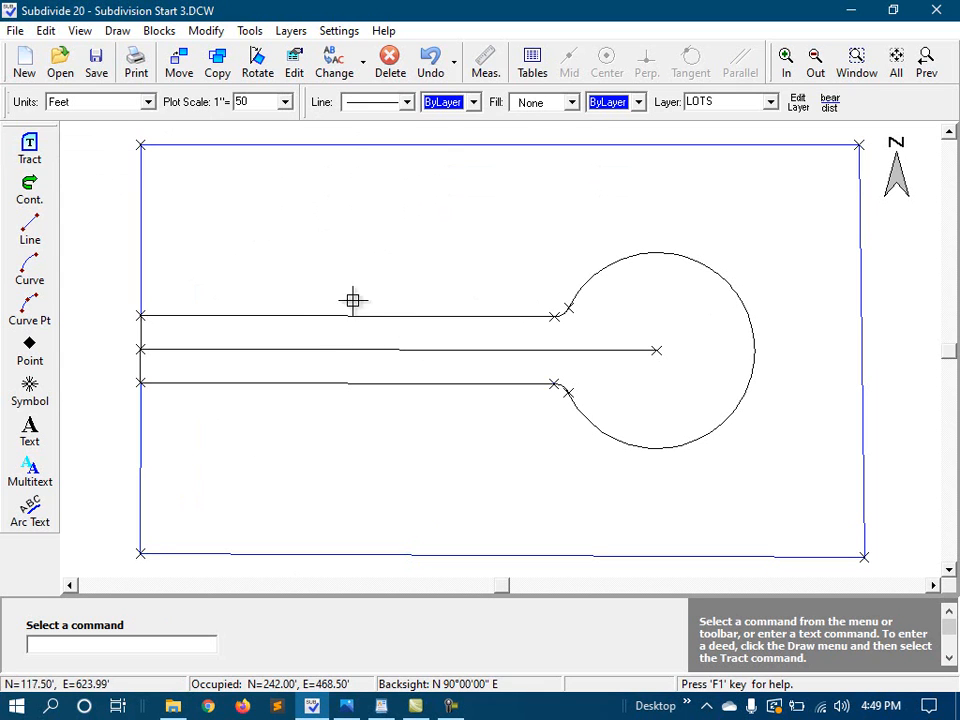
pyautogui.click(480, 58)
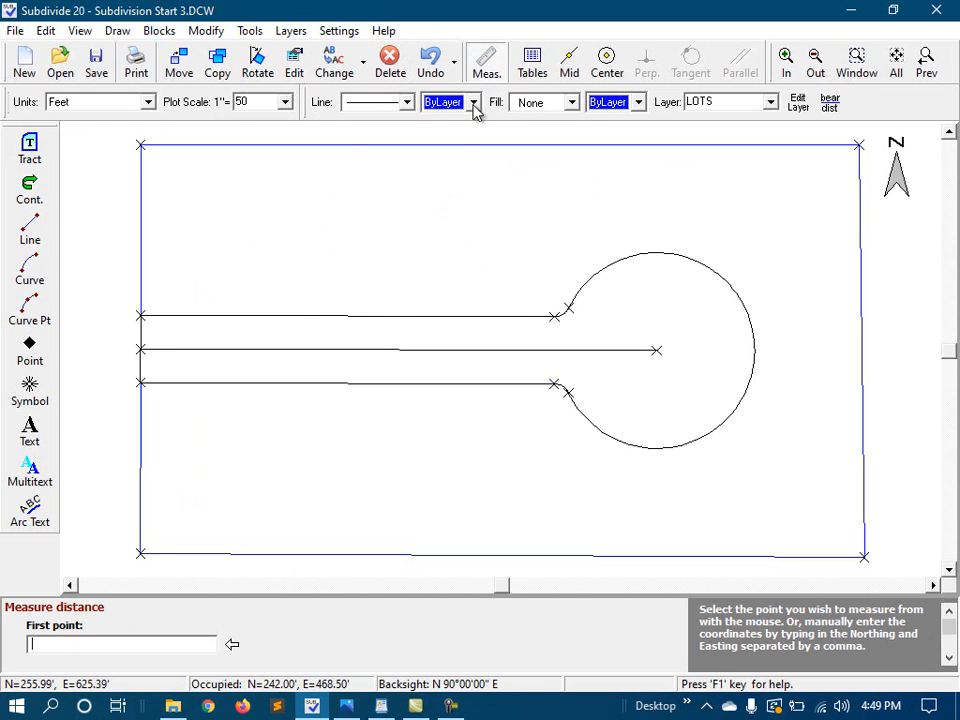
pyautogui.moveTo(304, 140)
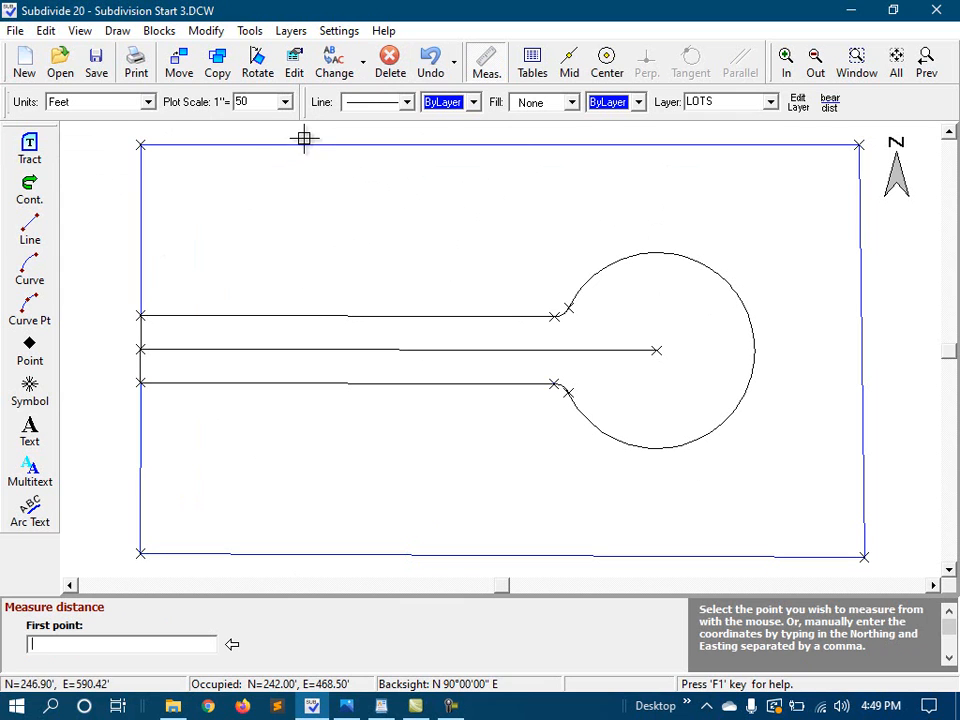
pyautogui.click(304, 138)
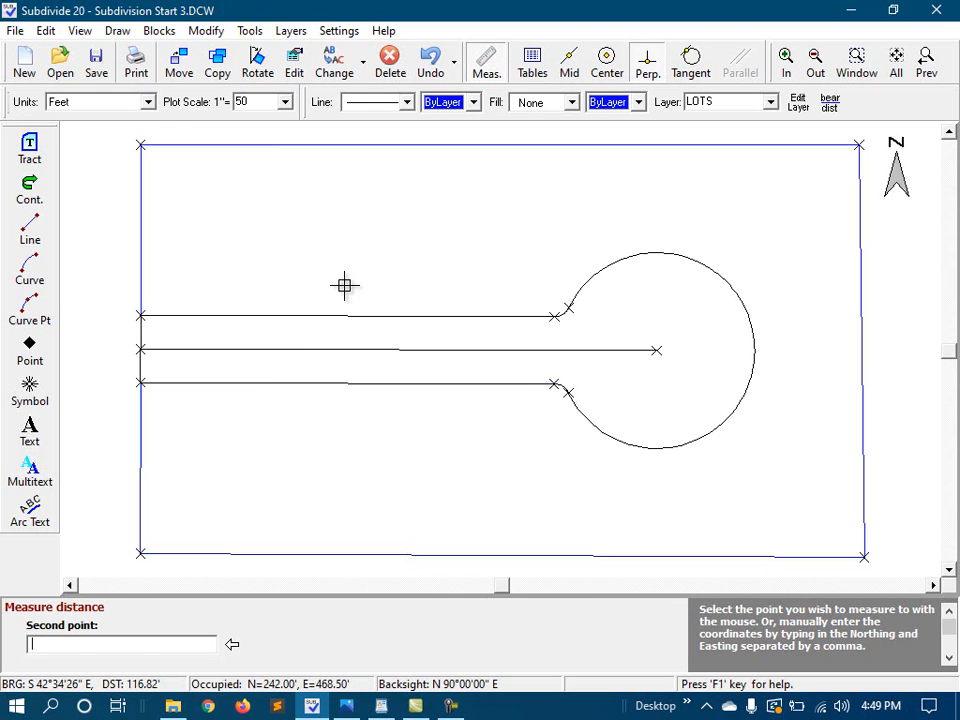
pyautogui.click(276, 320)
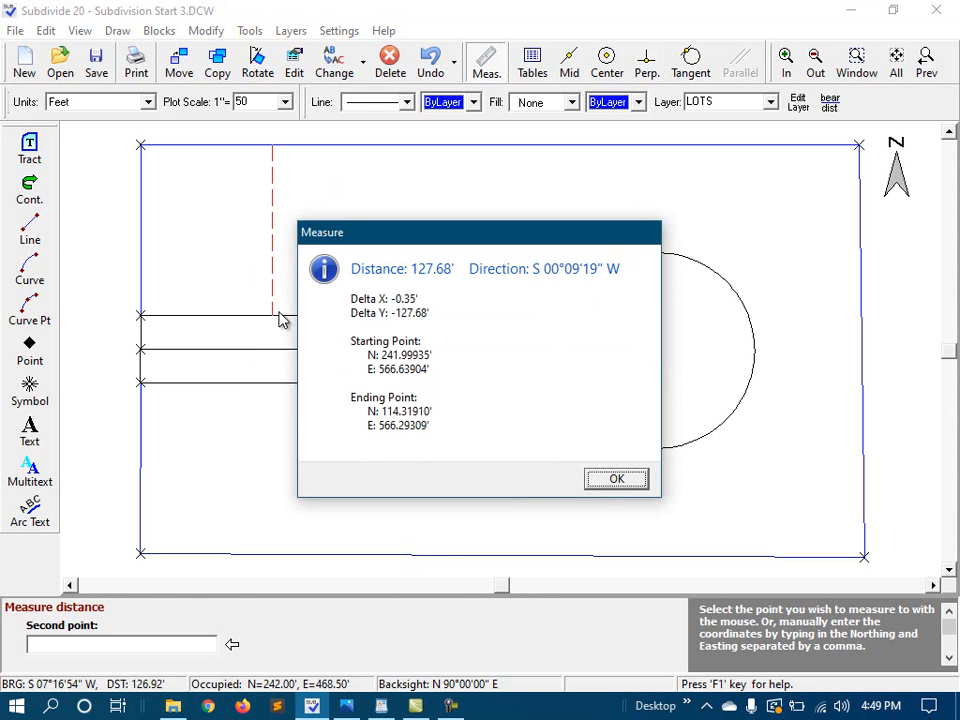
pyautogui.moveTo(556, 292)
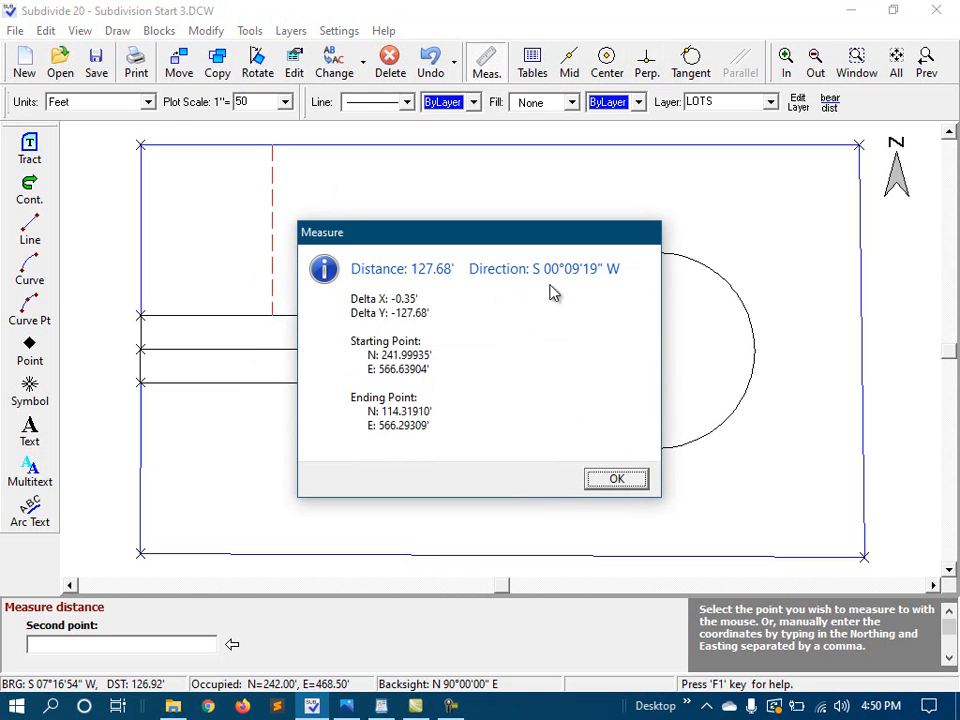
pyautogui.moveTo(542, 280)
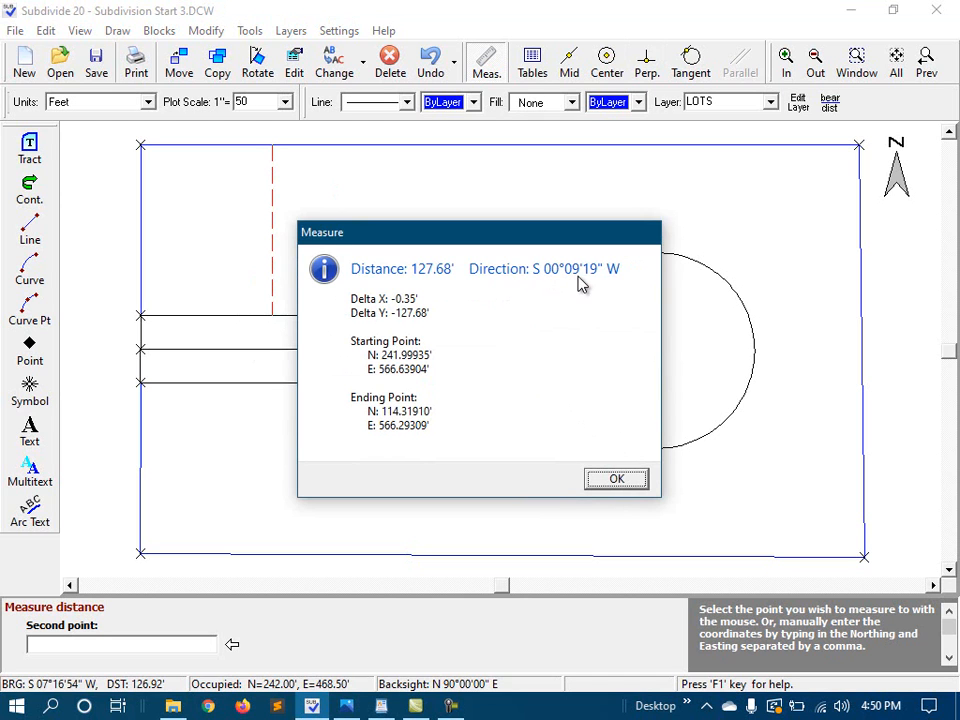
pyautogui.moveTo(600, 280)
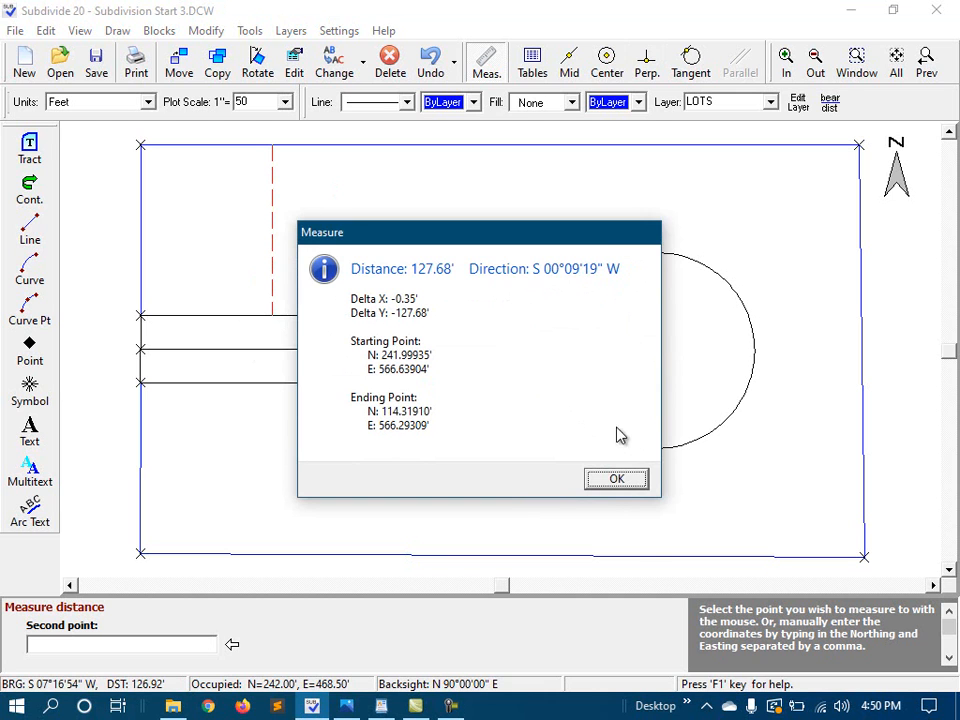
pyautogui.click(616, 478)
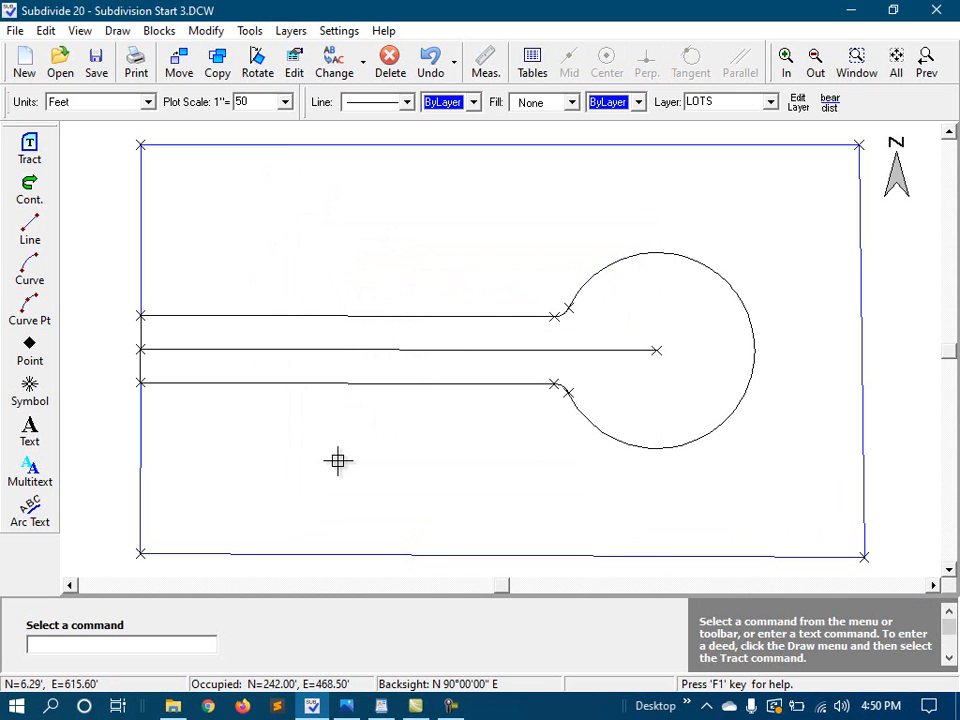
pyautogui.moveTo(324, 444)
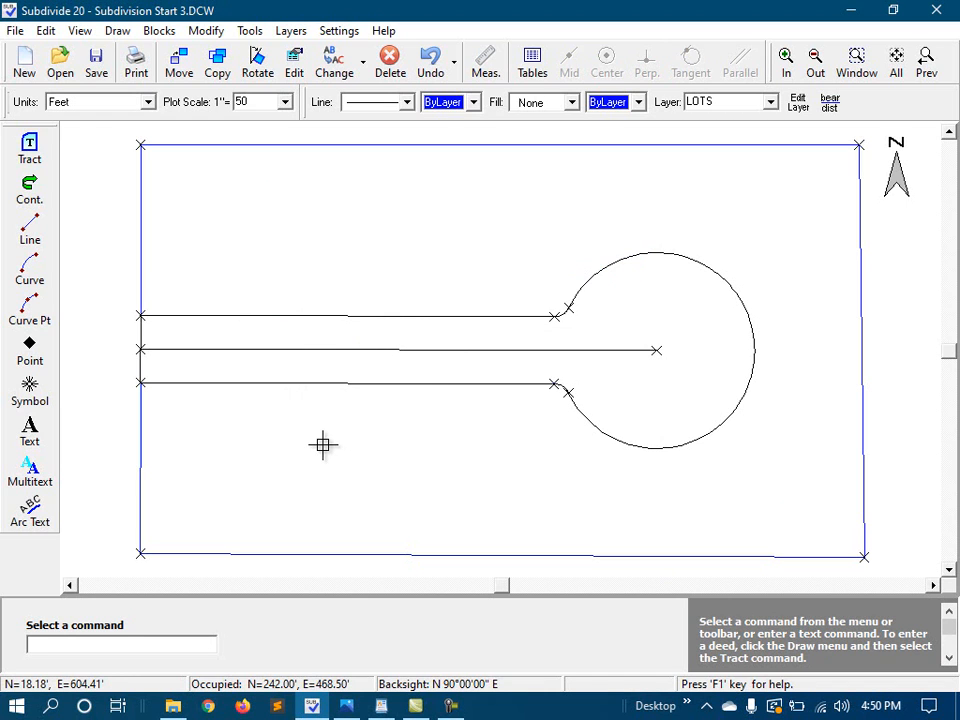
pyautogui.moveTo(504, 192)
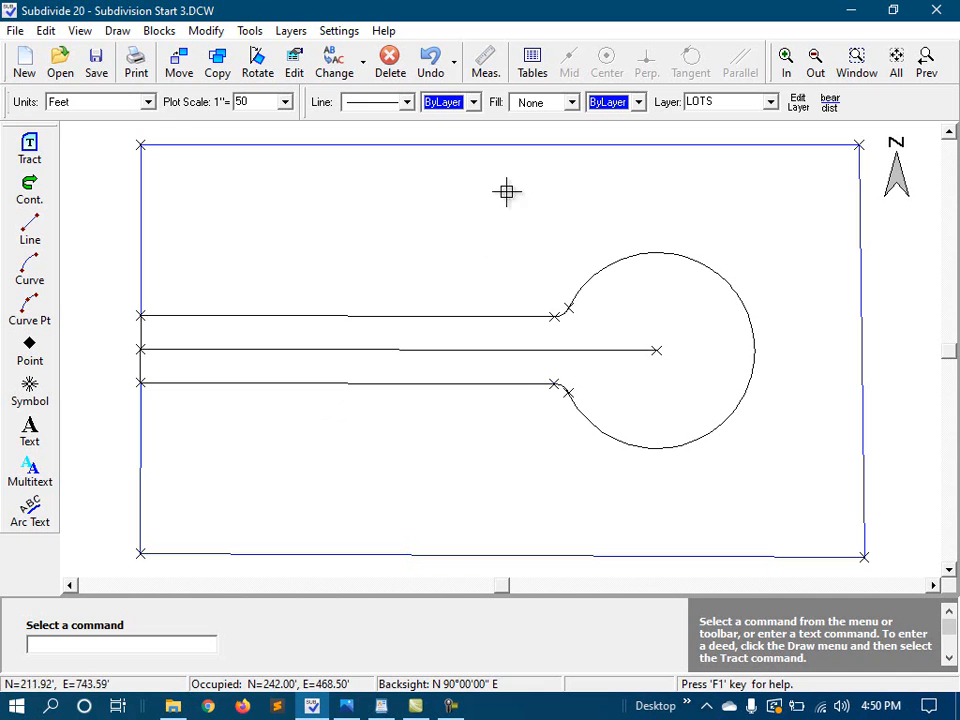
# Run Subdivide Tract by Parts into 10 equal parts starting from the west side
pyautogui.click(248, 28)
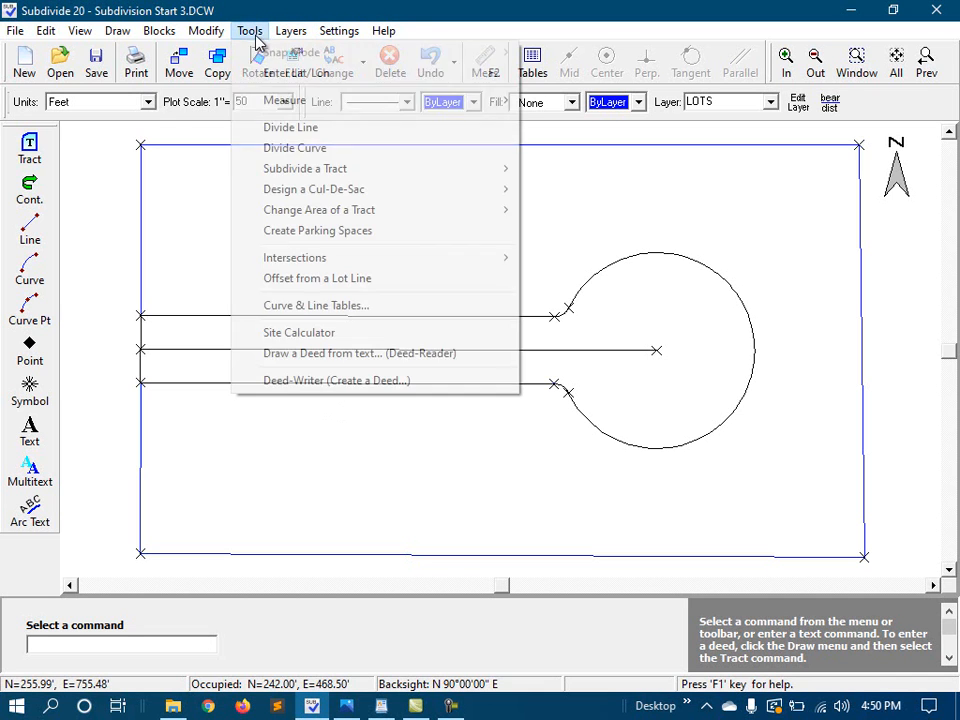
pyautogui.moveTo(304, 168)
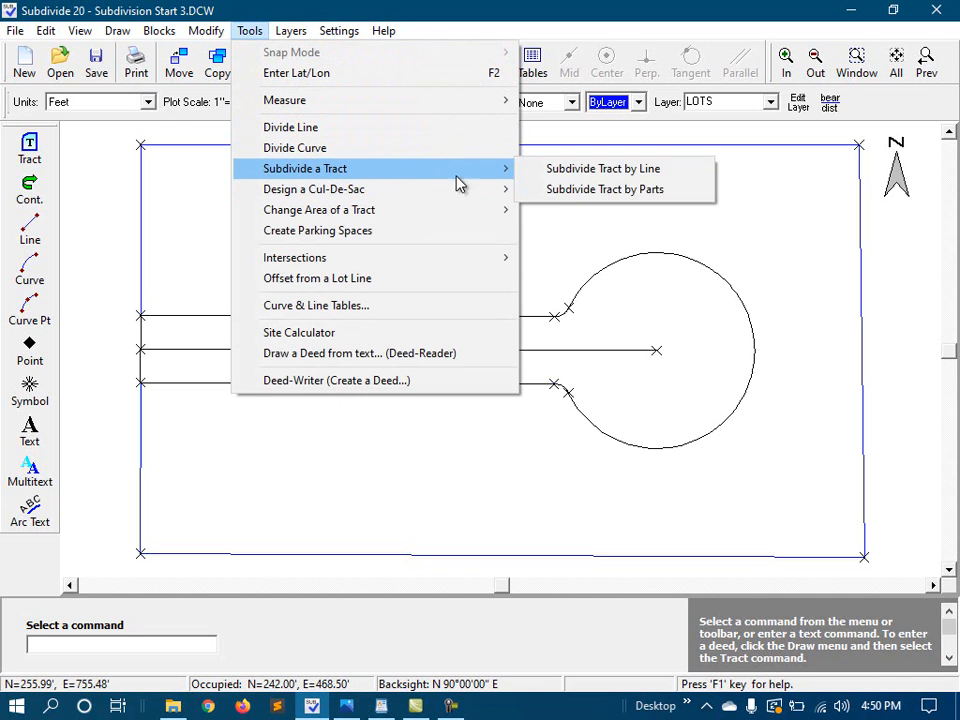
pyautogui.click(604, 188)
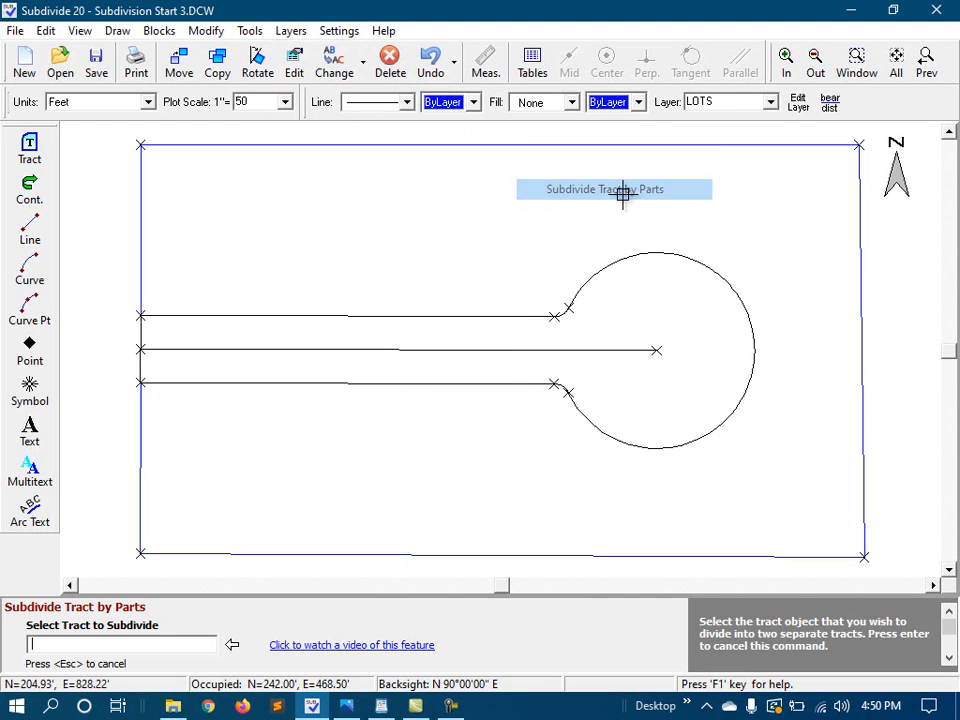
pyautogui.moveTo(422, 386)
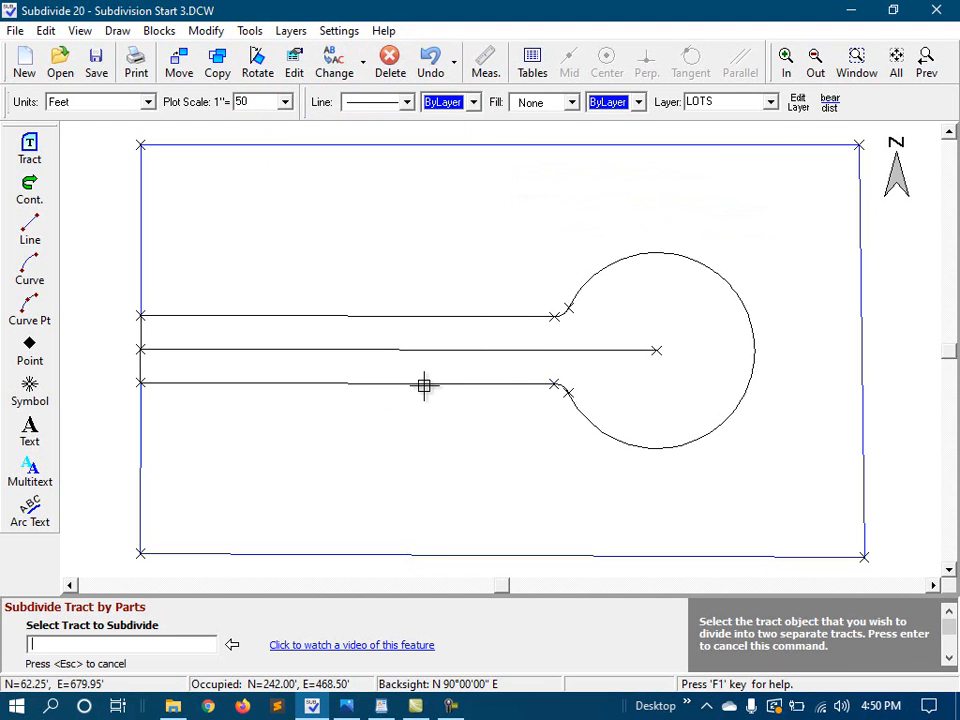
pyautogui.moveTo(490, 492)
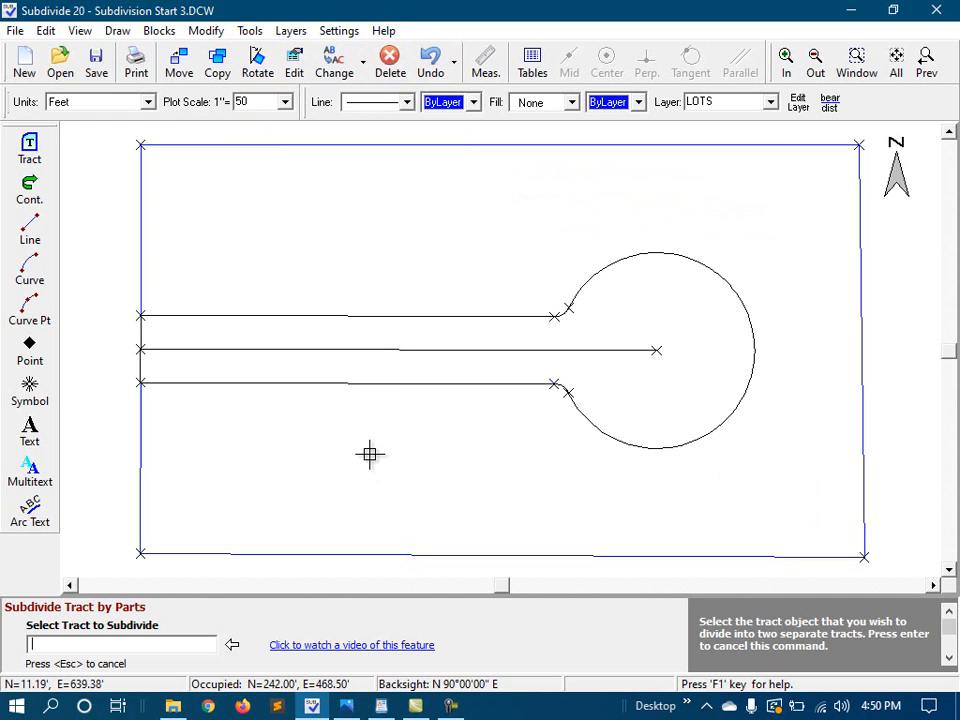
pyautogui.moveTo(368, 450)
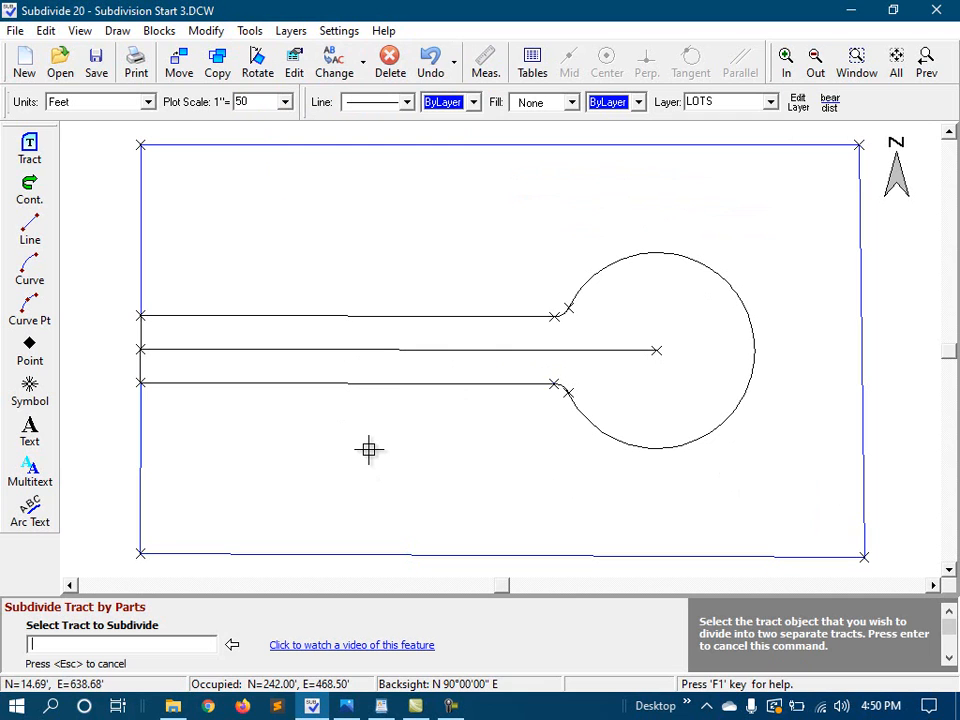
pyautogui.moveTo(282, 412)
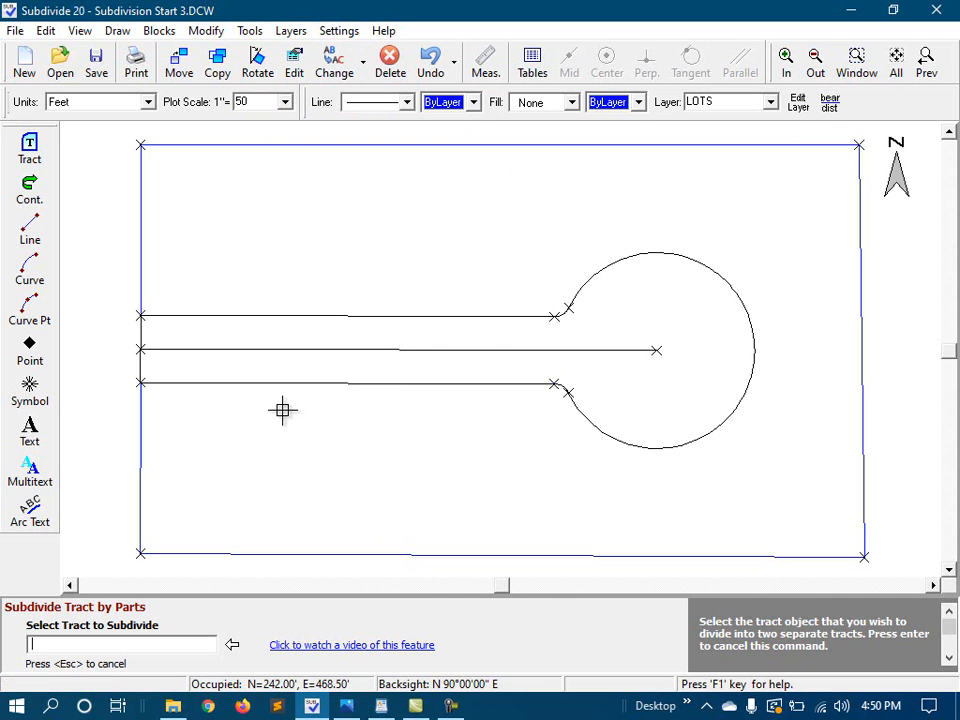
pyautogui.moveTo(280, 384)
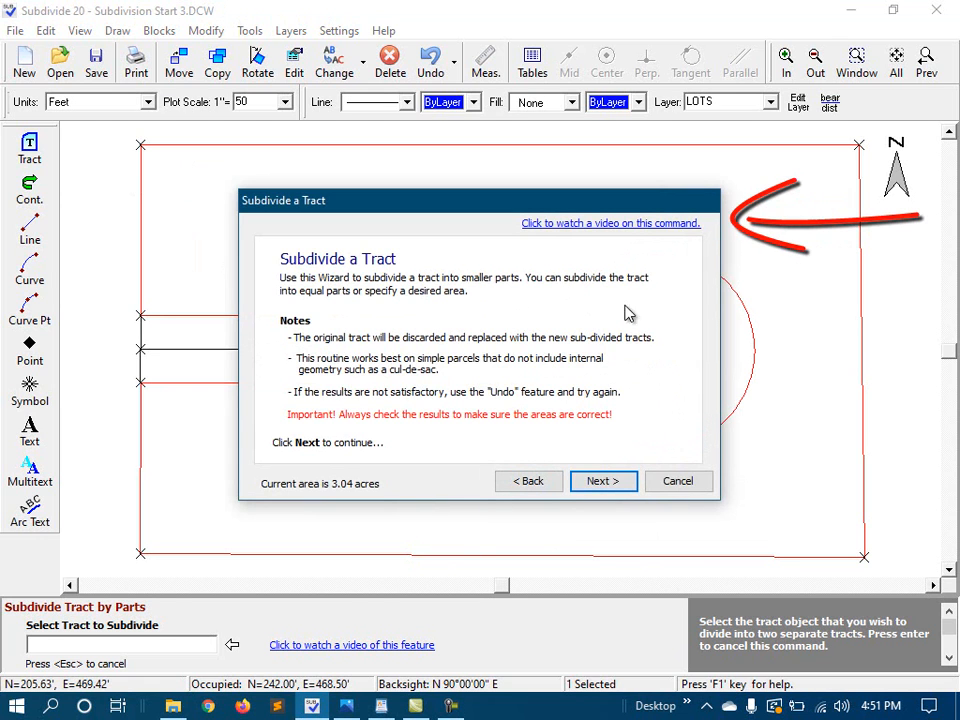
pyautogui.moveTo(588, 240)
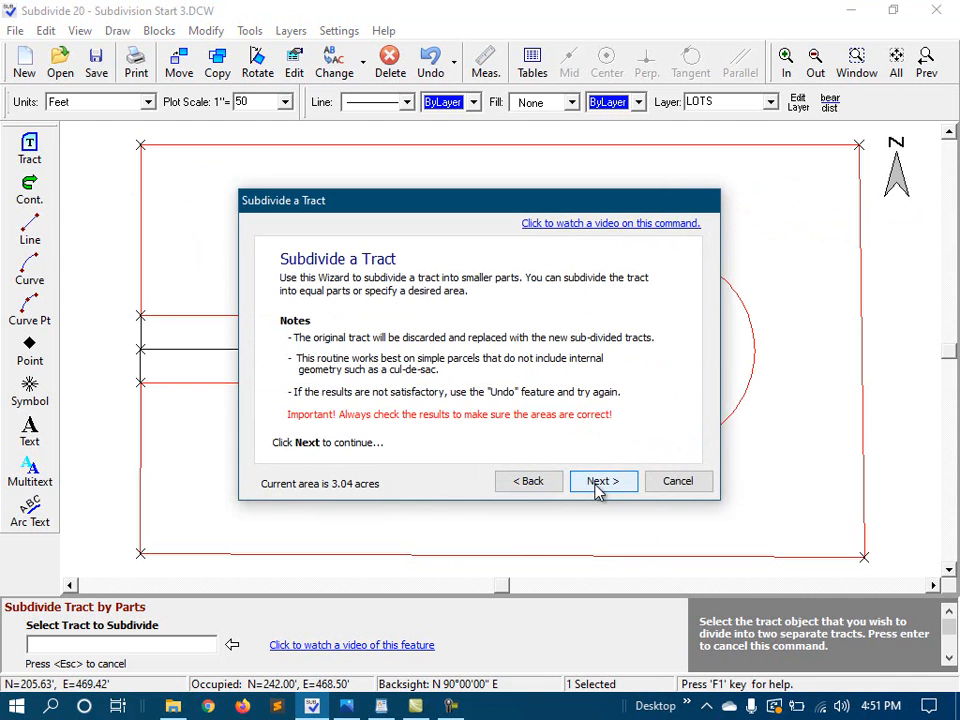
pyautogui.click(602, 480)
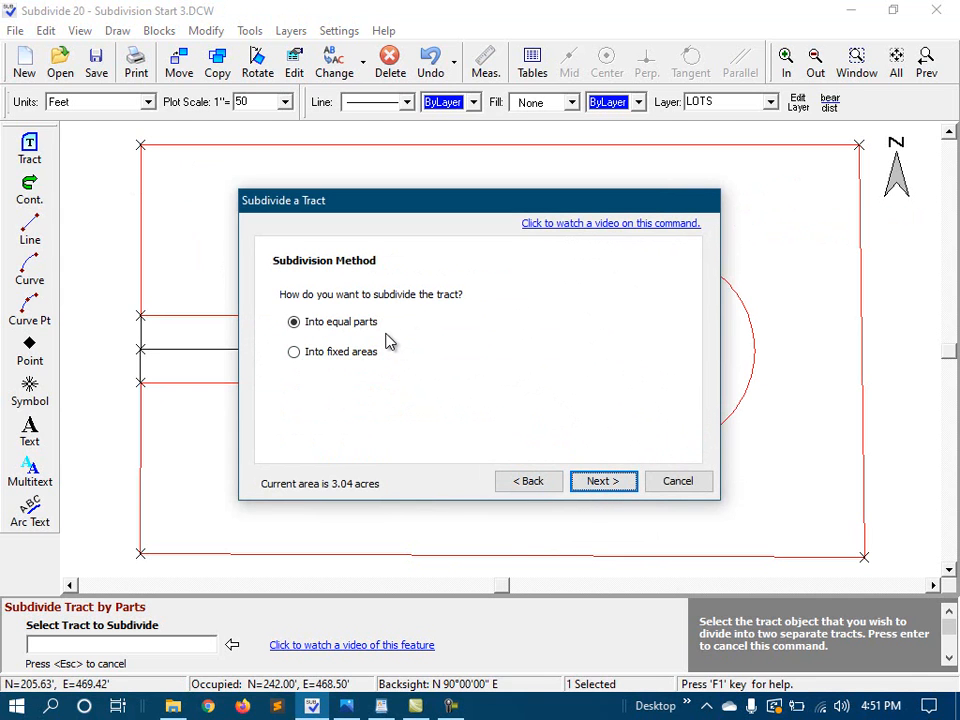
pyautogui.moveTo(348, 320)
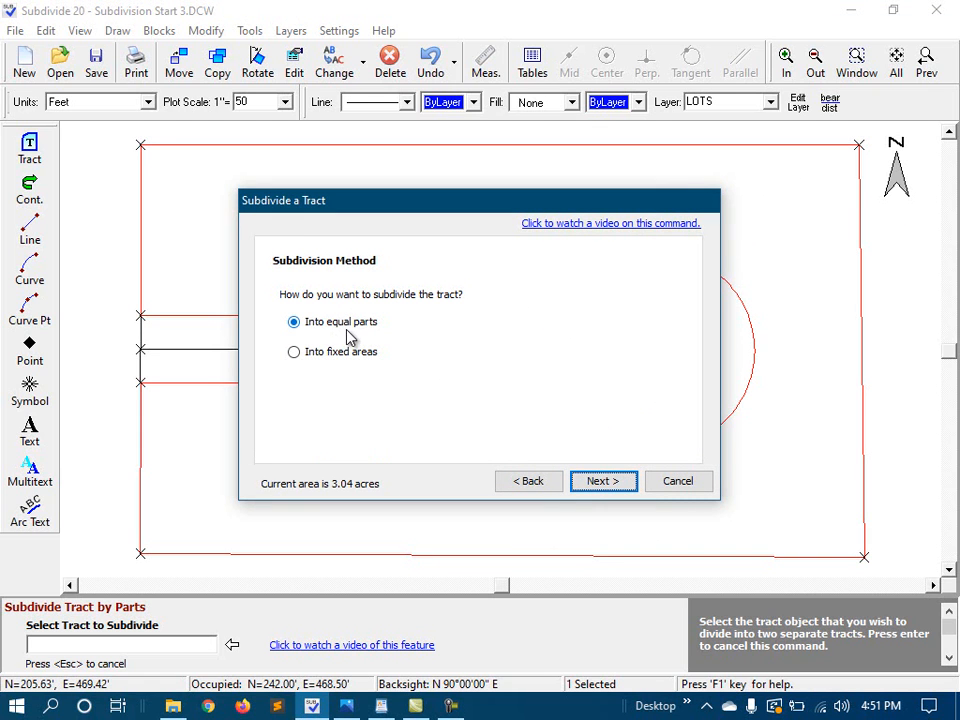
pyautogui.click(604, 480)
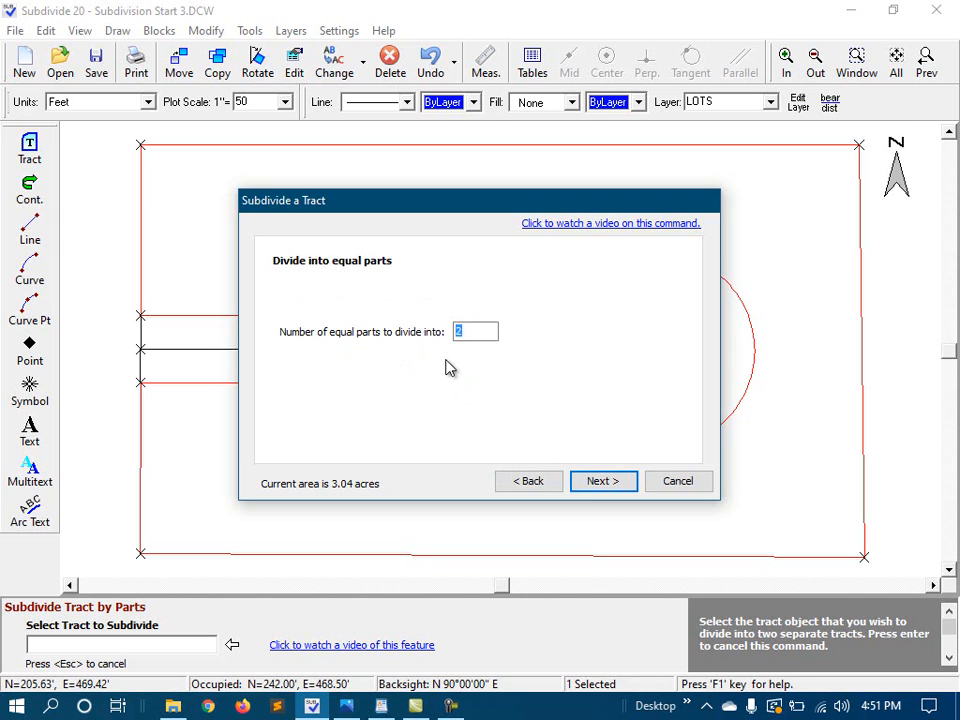
pyautogui.write('1')
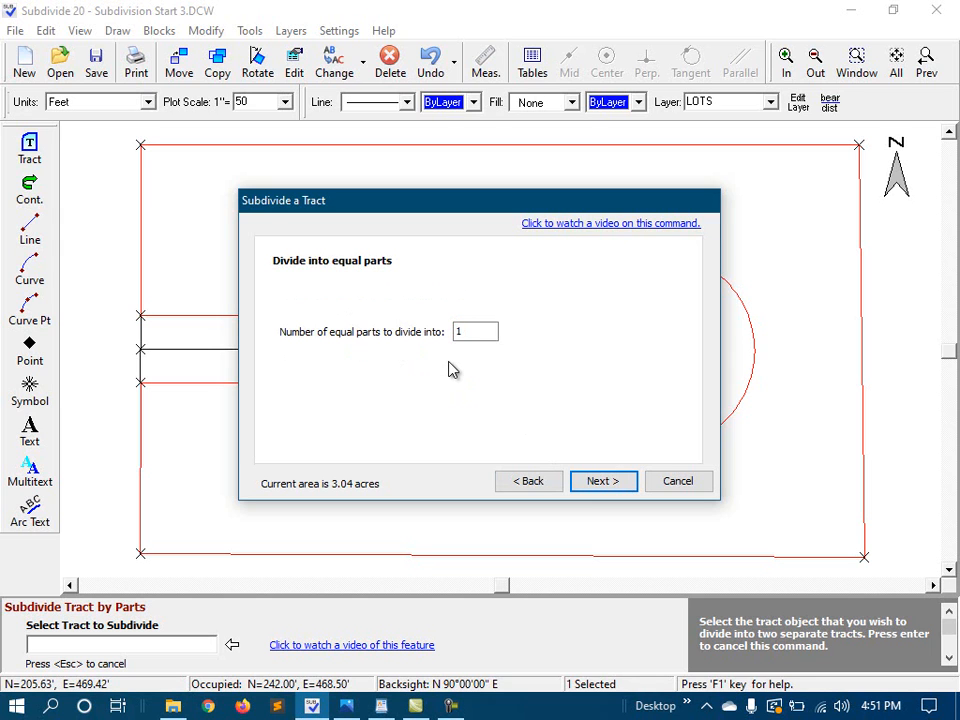
pyautogui.click(604, 480)
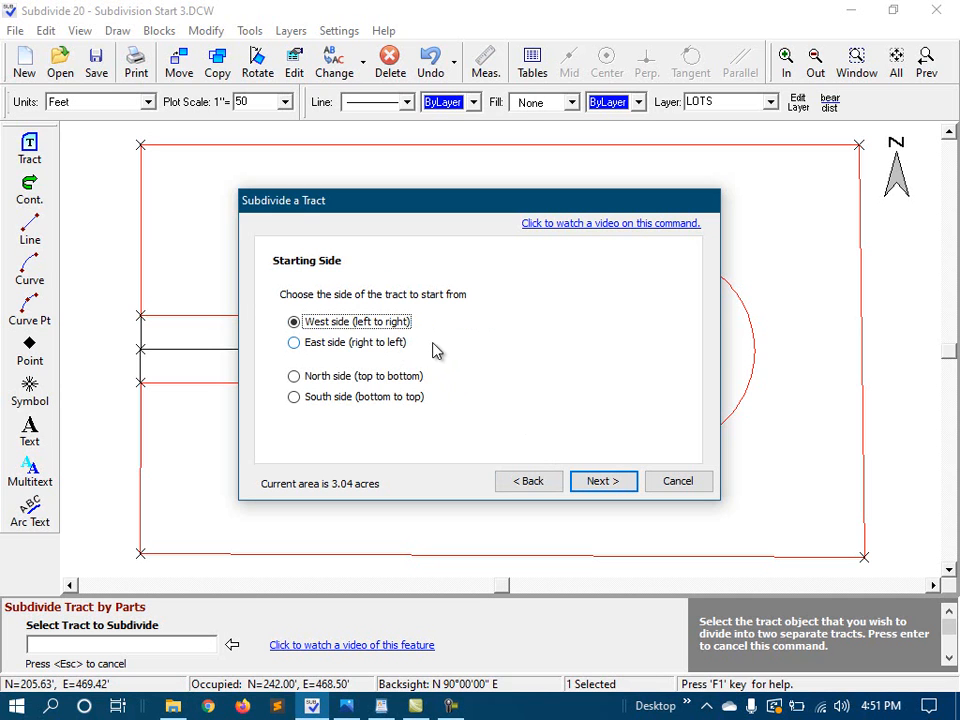
pyautogui.moveTo(584, 470)
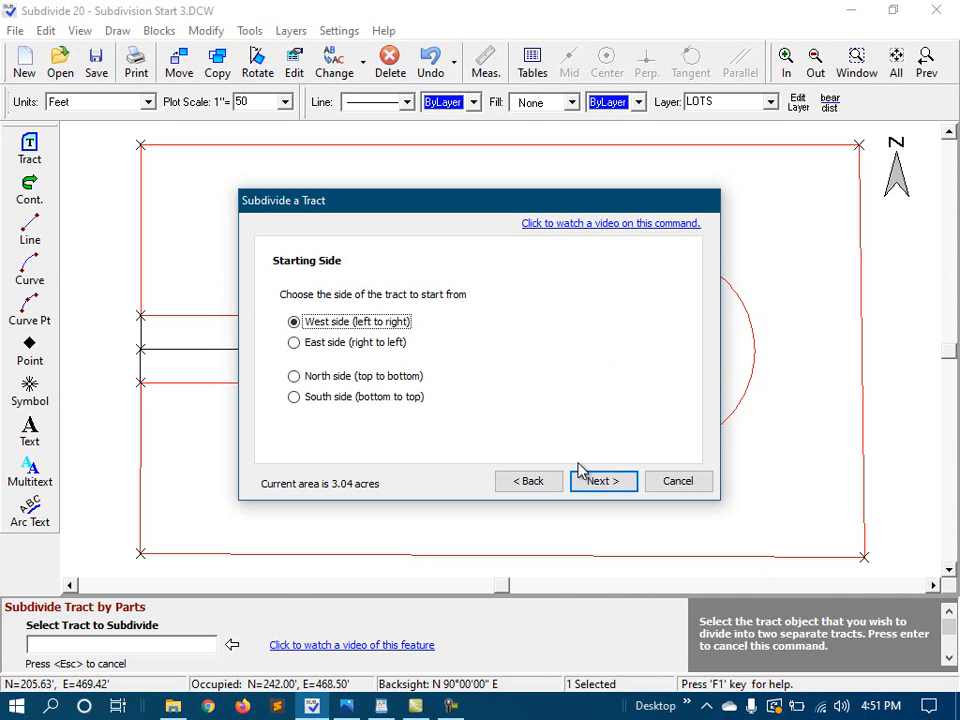
pyautogui.click(604, 480)
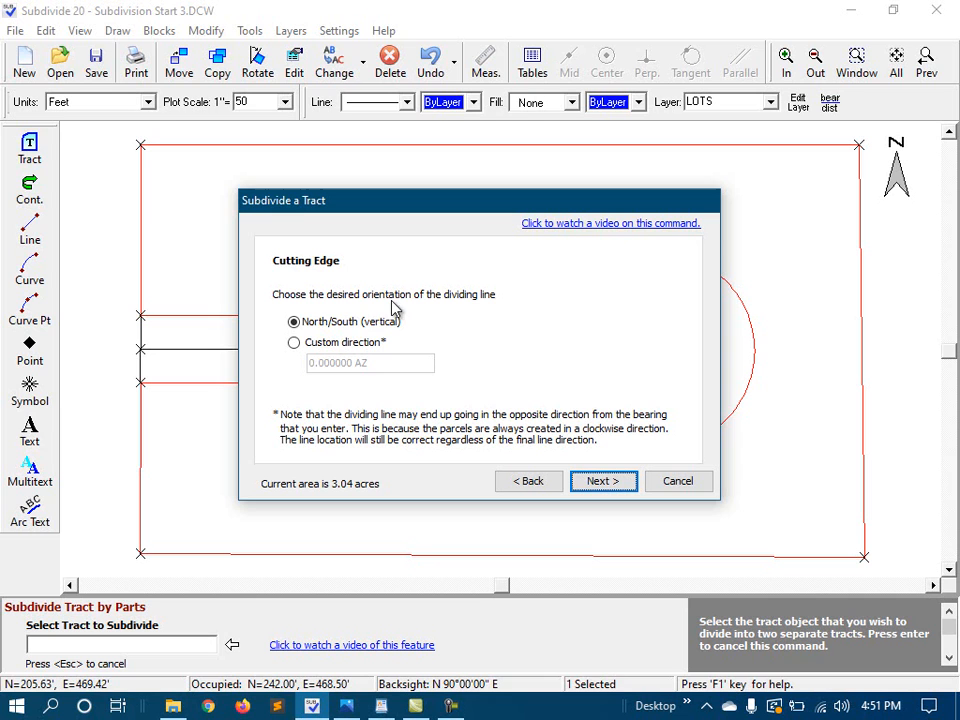
# Set a custom dividing-line bearing of S 00°09'19" W and finish the subdivision
pyautogui.click(284, 342)
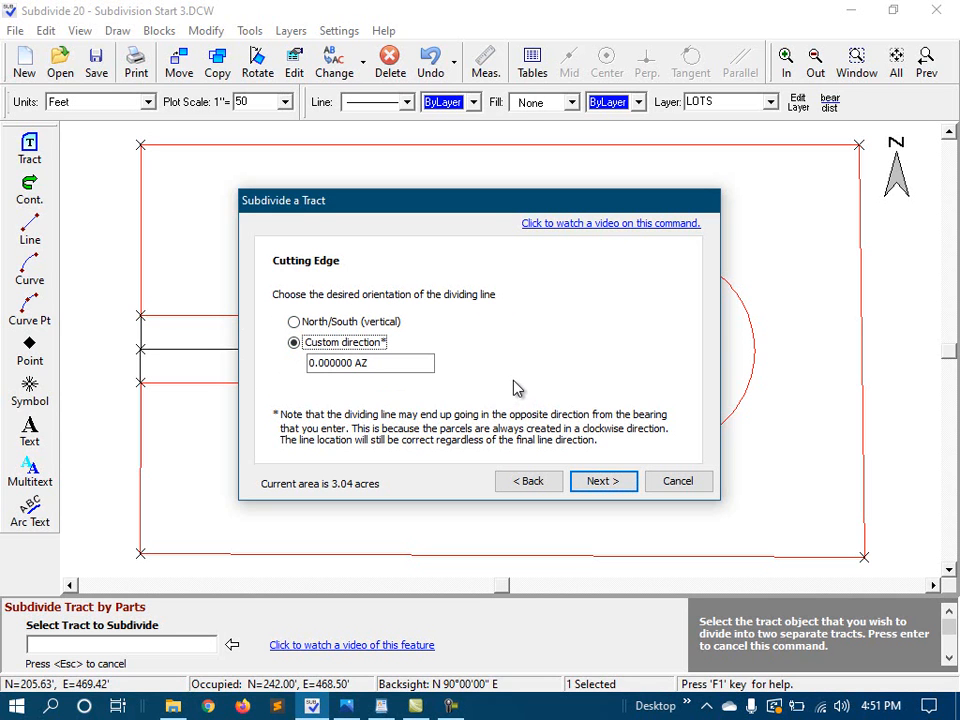
pyautogui.moveTo(452, 402)
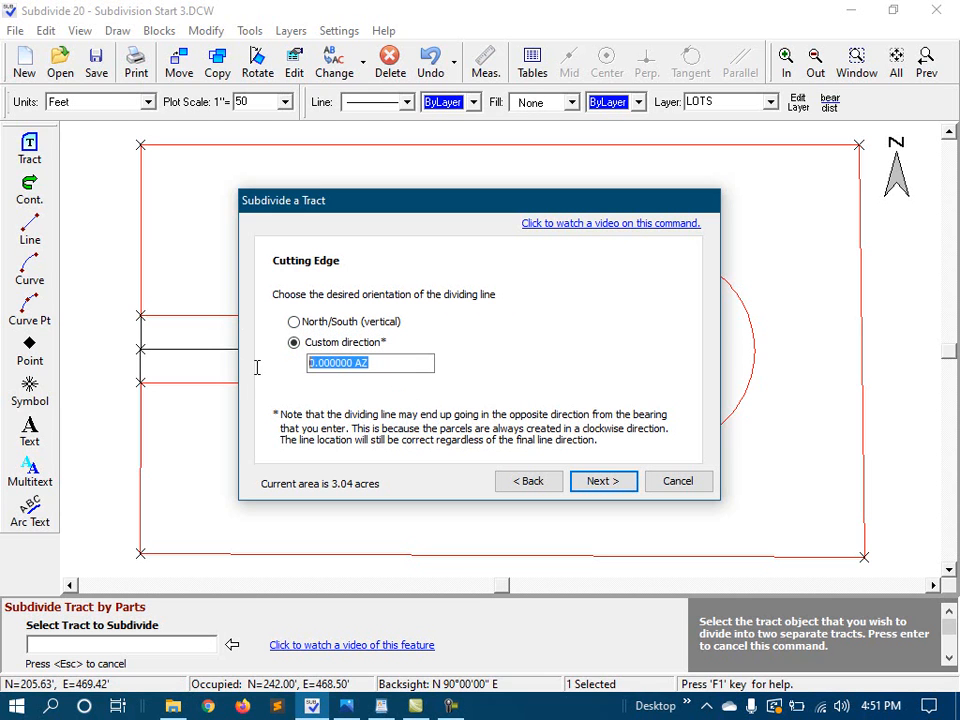
pyautogui.write('s')
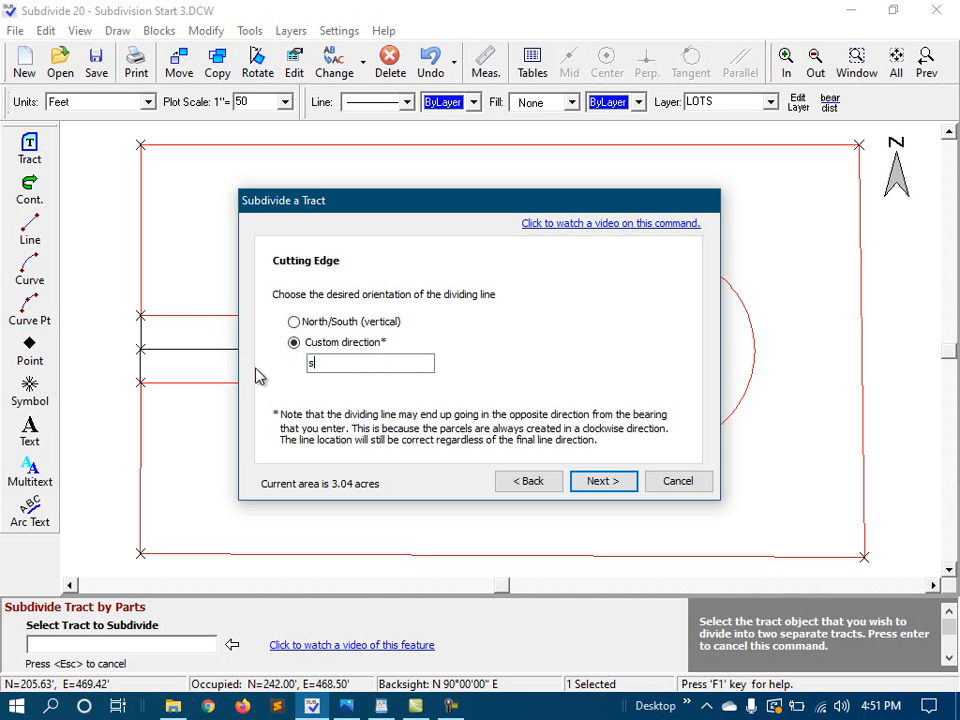
pyautogui.write('0.09')
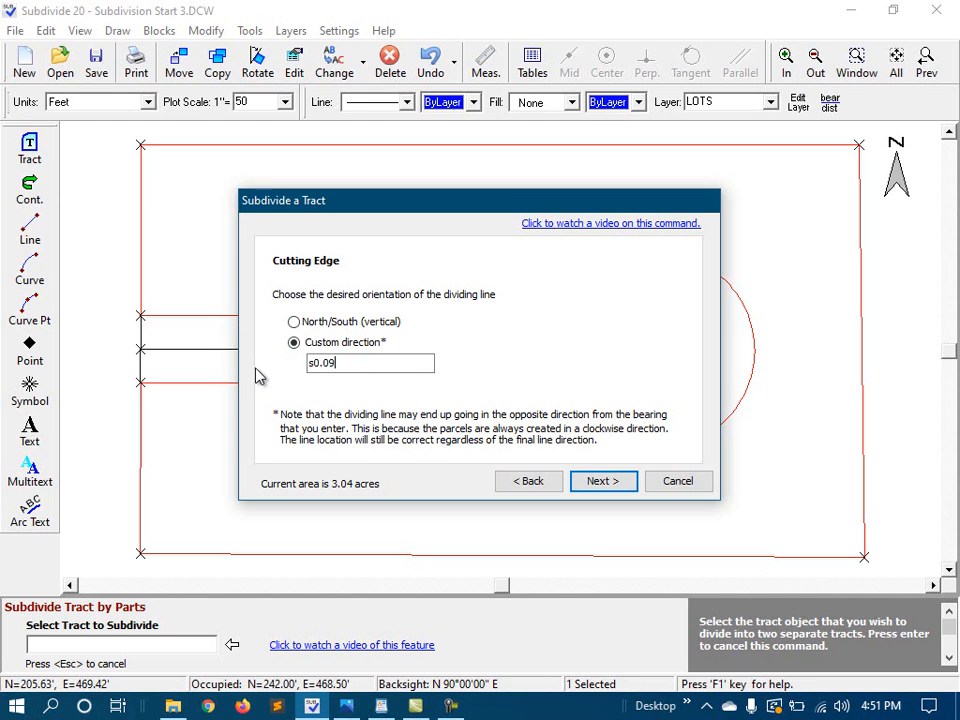
pyautogui.write('19')
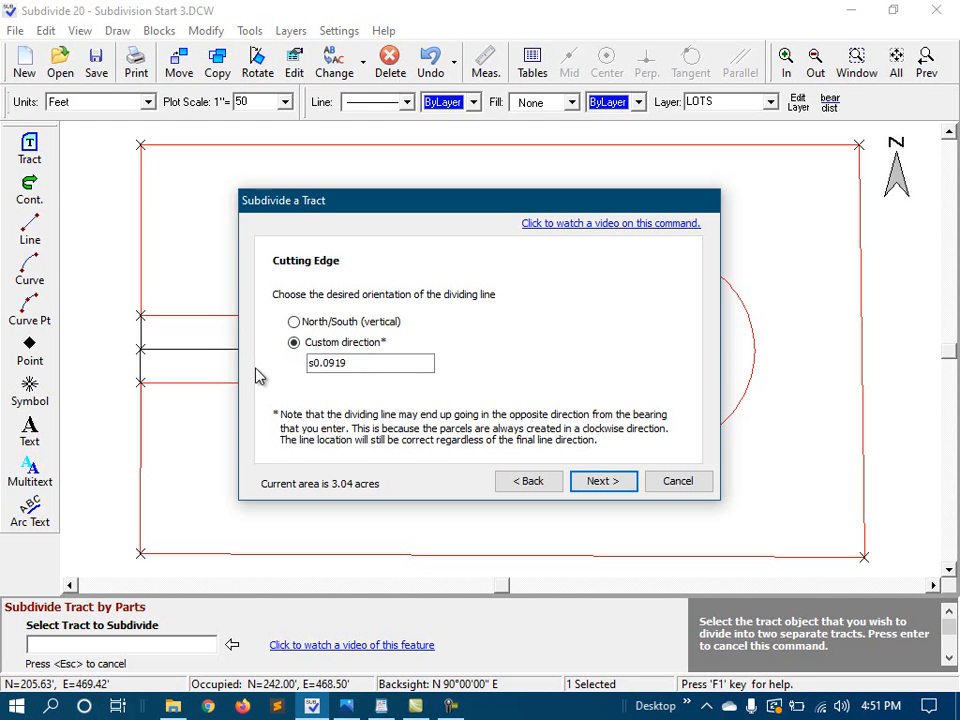
pyautogui.write('w')
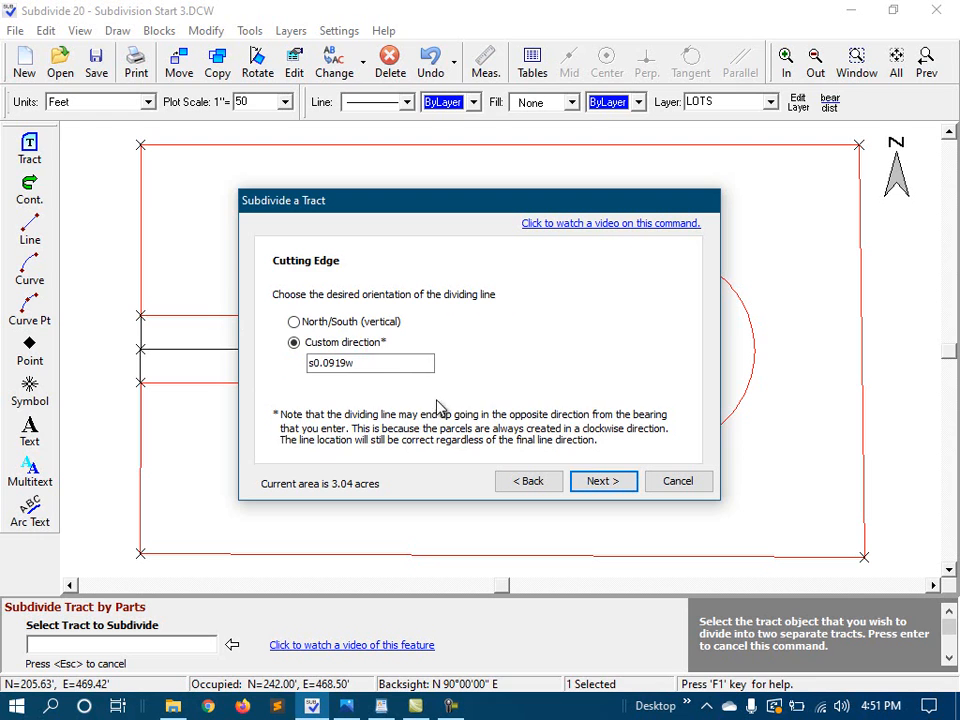
pyautogui.click(602, 480)
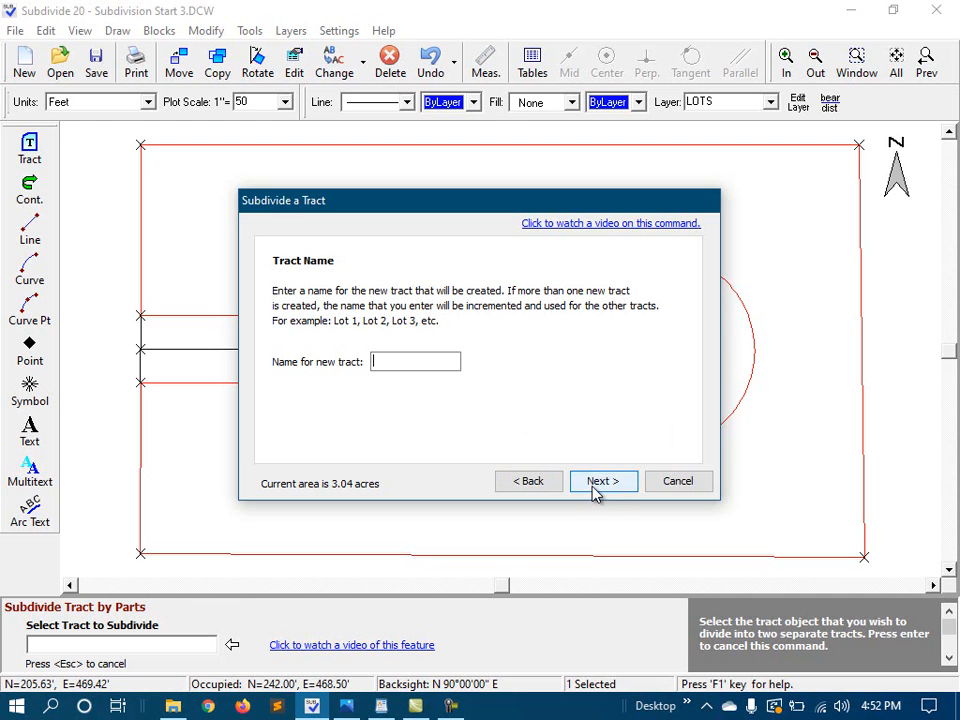
pyautogui.click(604, 480)
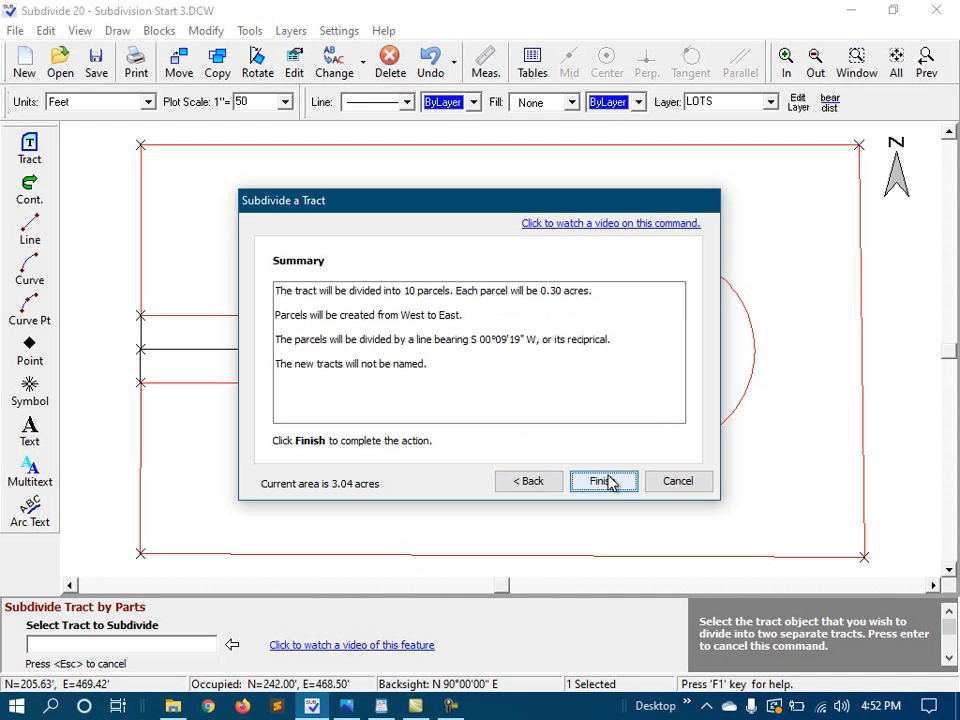
pyautogui.click(604, 480)
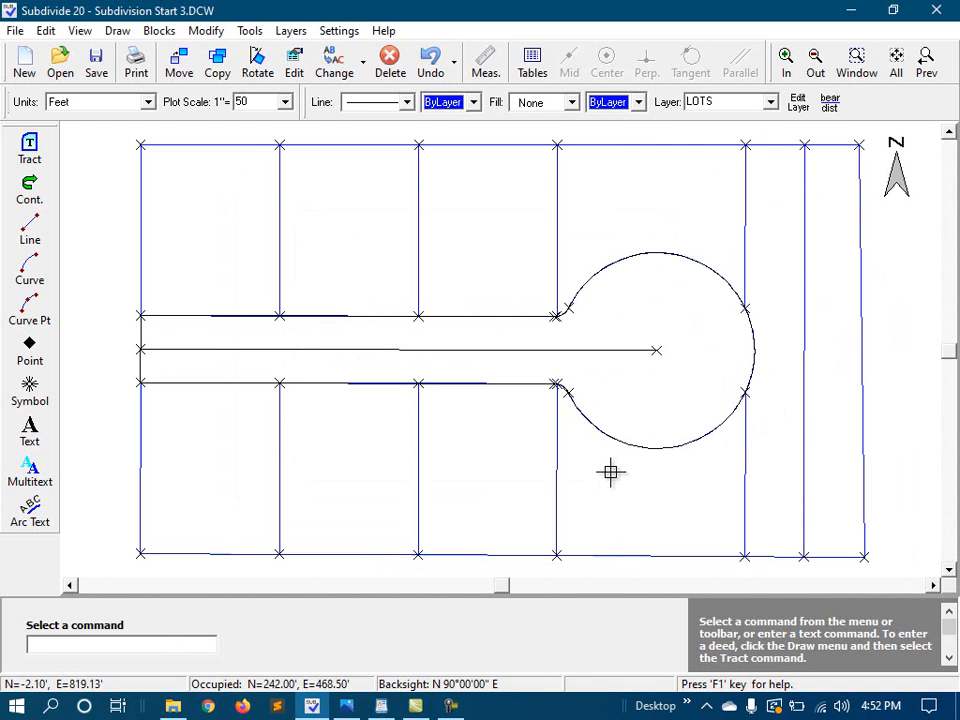
pyautogui.moveTo(624, 448)
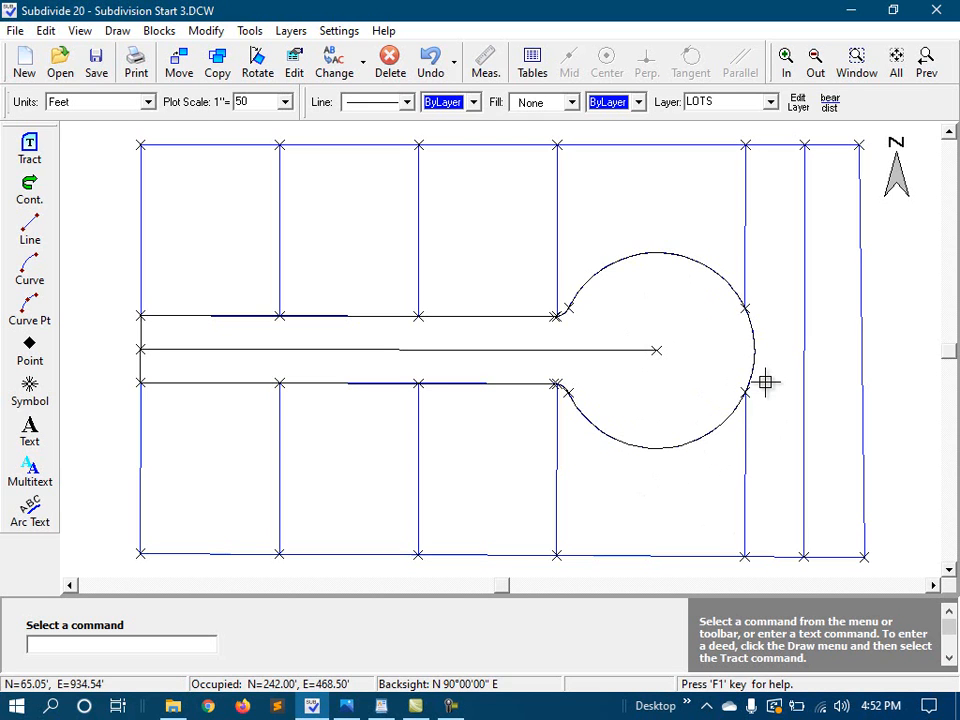
pyautogui.moveTo(298, 304)
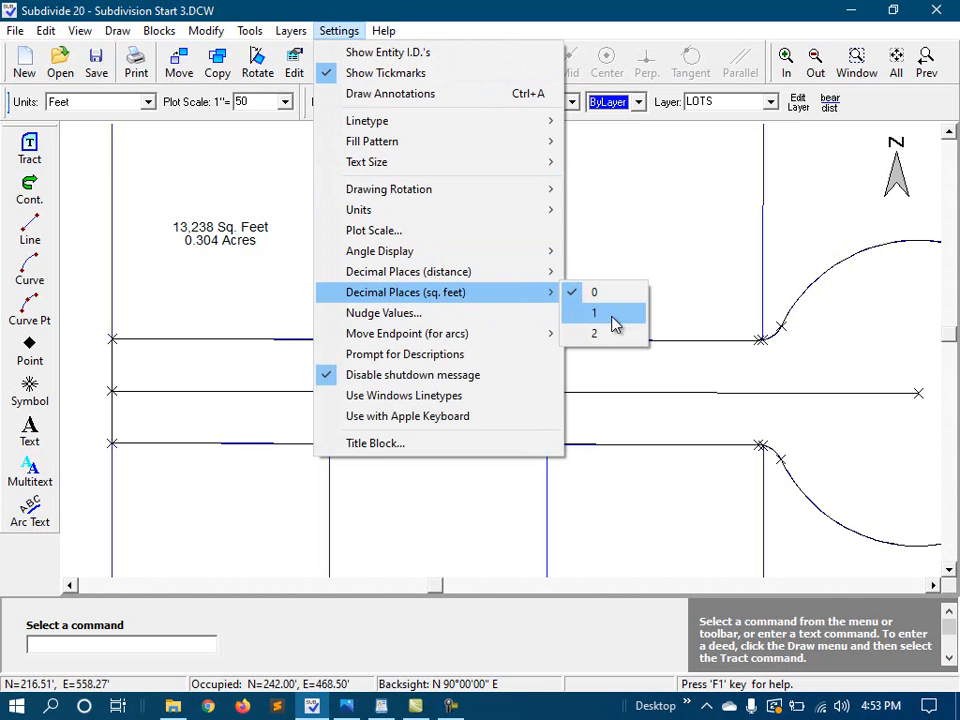
# Set square-foot lot areas to display with 2 decimal places
pyautogui.click(594, 332)
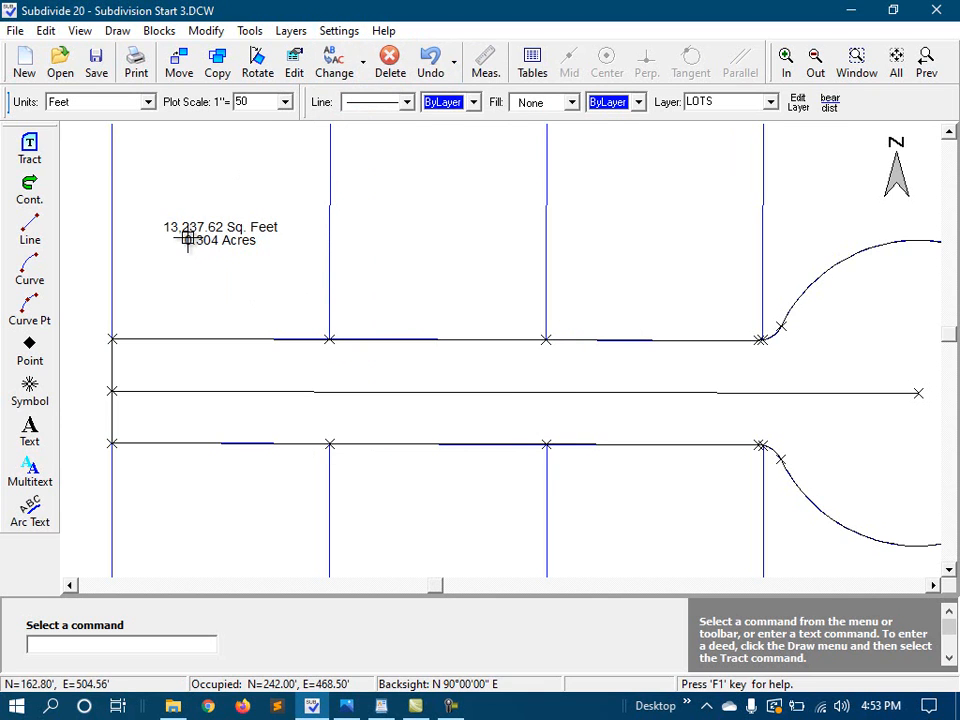
pyautogui.moveTo(316, 248)
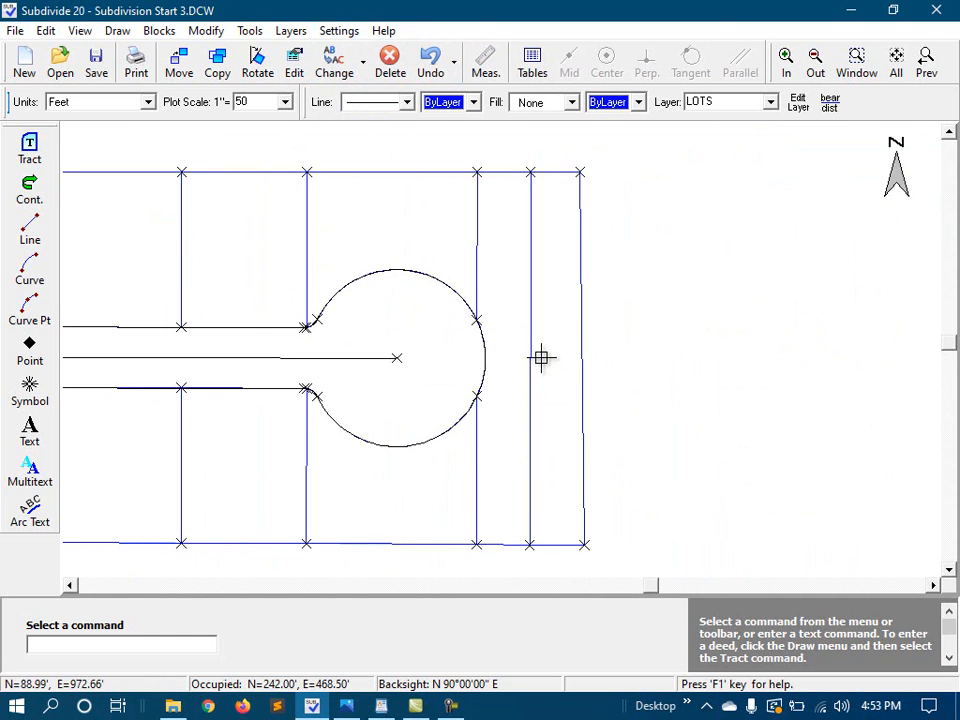
pyautogui.moveTo(574, 284)
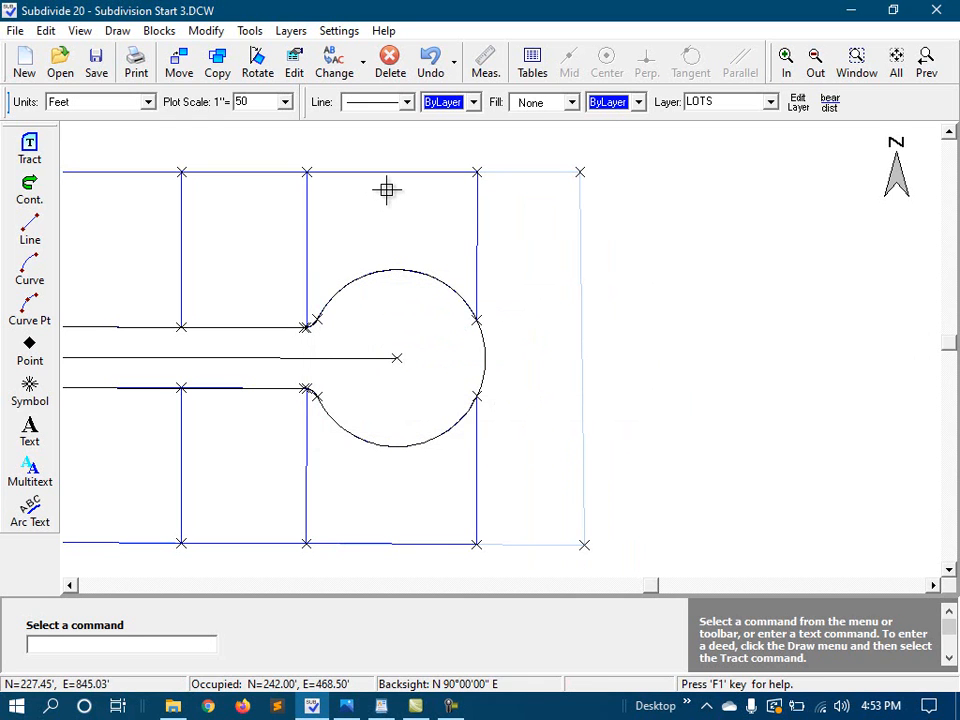
pyautogui.moveTo(478, 204)
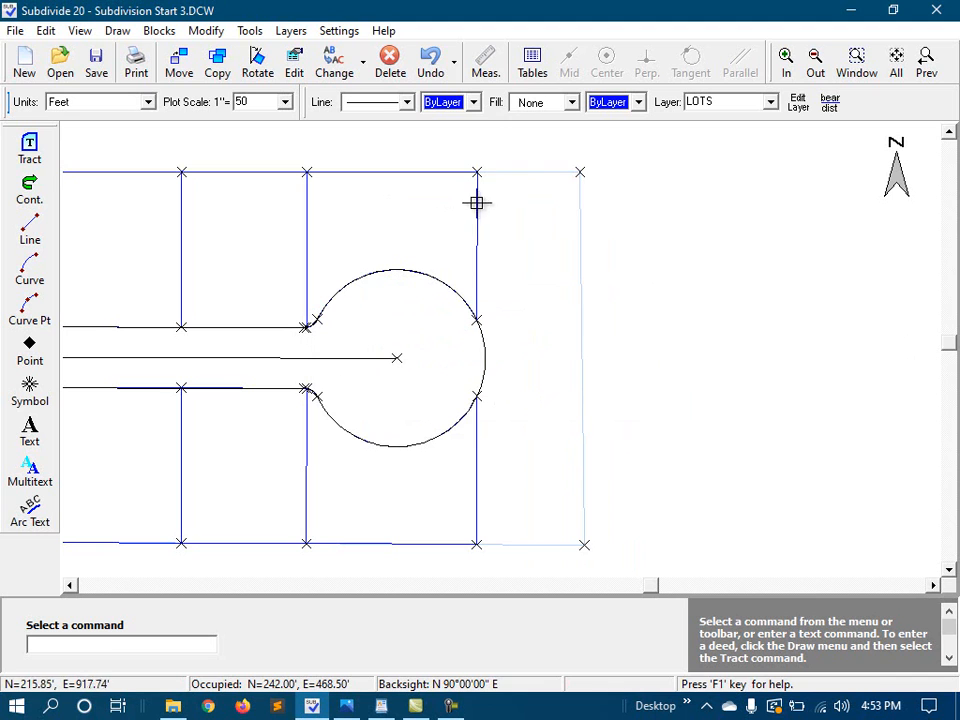
pyautogui.moveTo(444, 214)
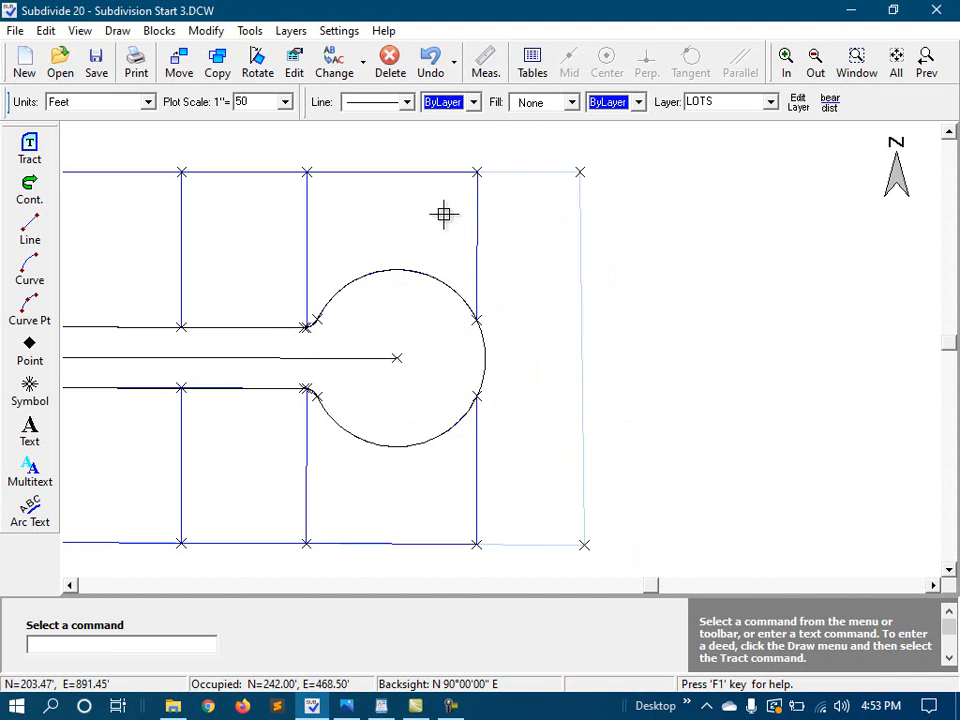
pyautogui.moveTo(456, 260)
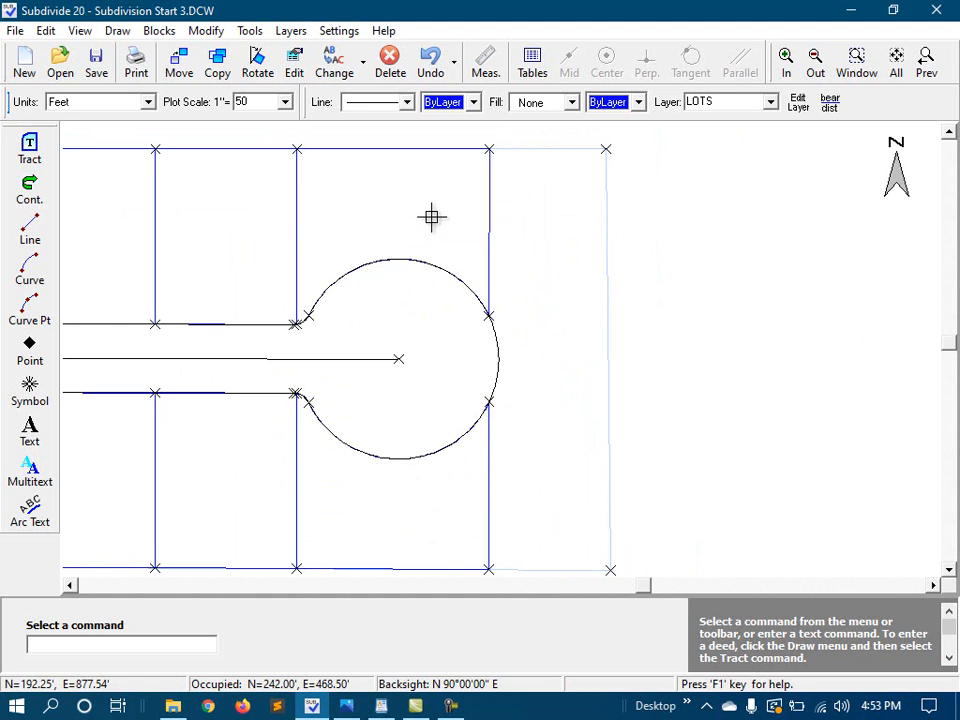
pyautogui.moveTo(436, 178)
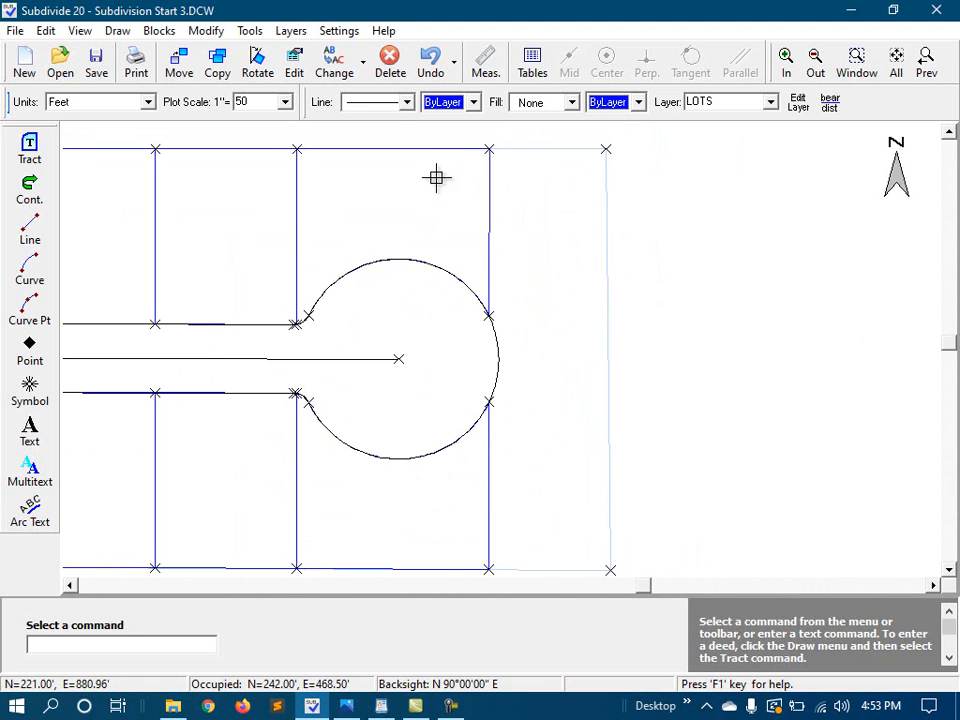
pyautogui.moveTo(248, 30)
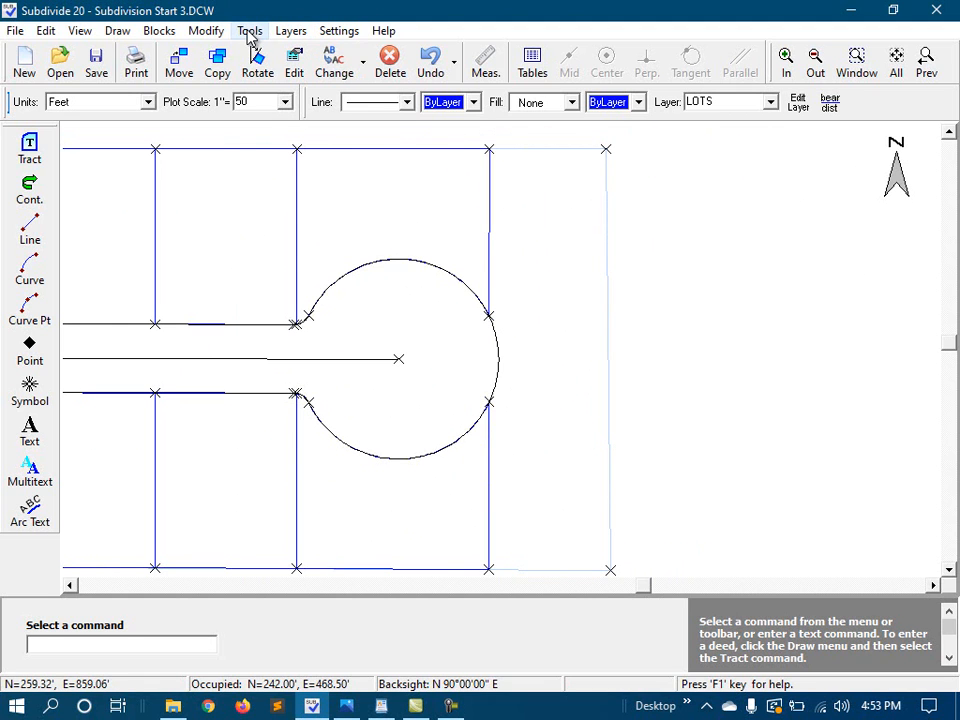
# Start the Radial Side Method area change for the lot above the cul-de-sac
pyautogui.click(246, 30)
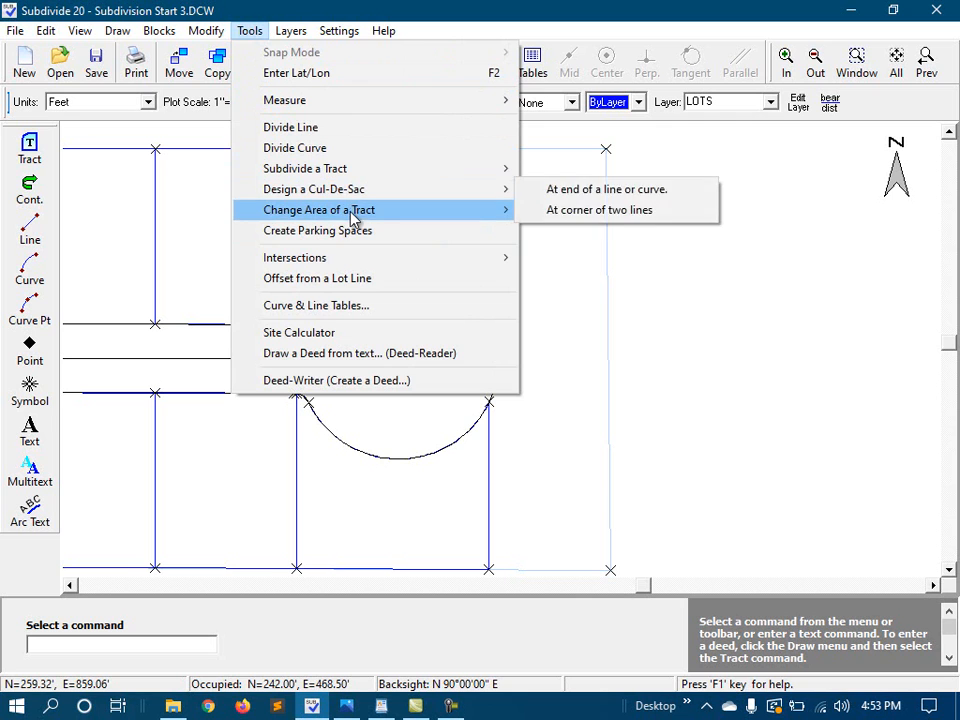
pyautogui.moveTo(630, 252)
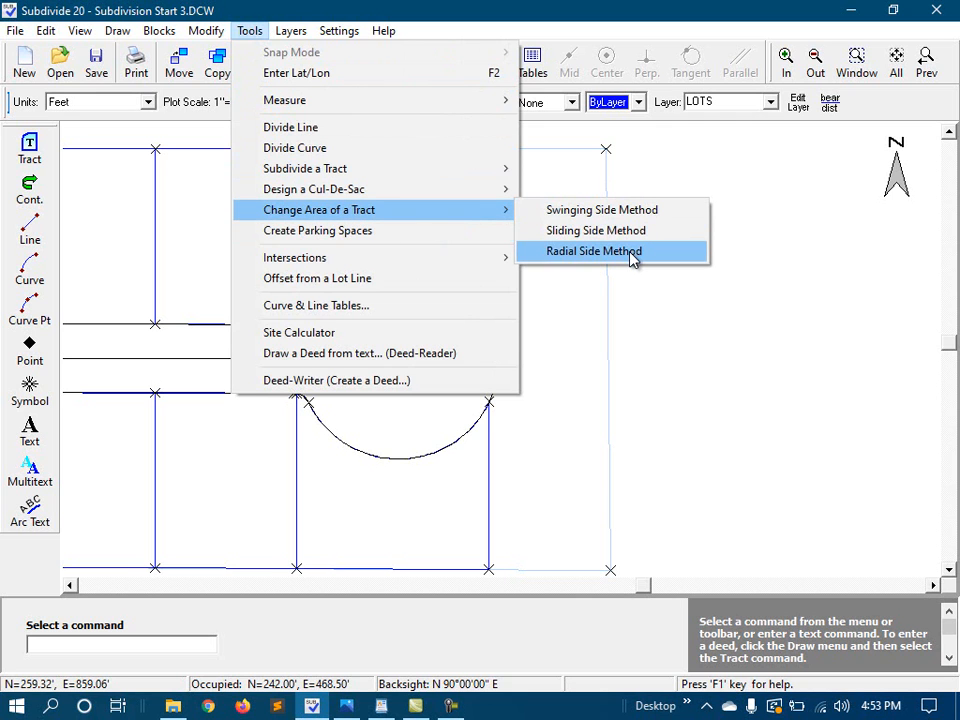
pyautogui.click(596, 252)
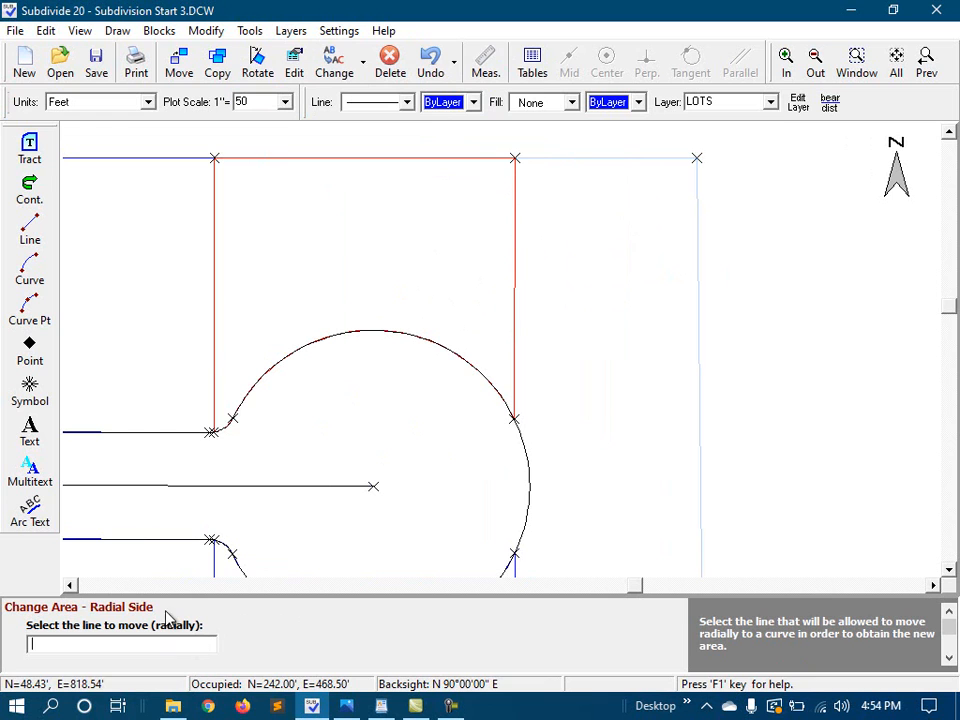
pyautogui.moveTo(486, 284)
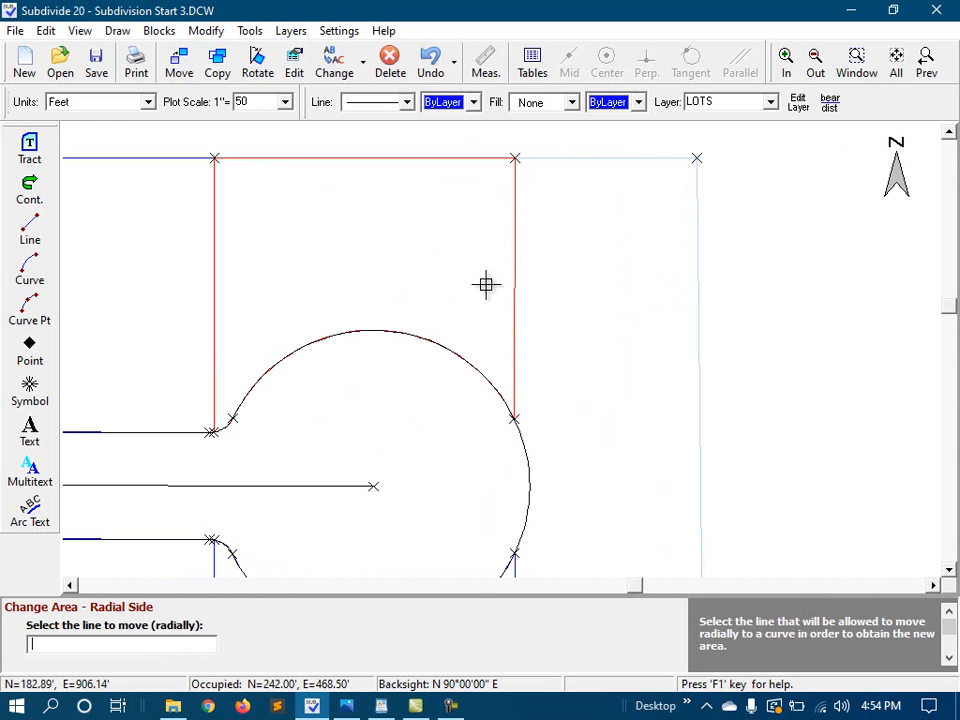
pyautogui.moveTo(522, 196)
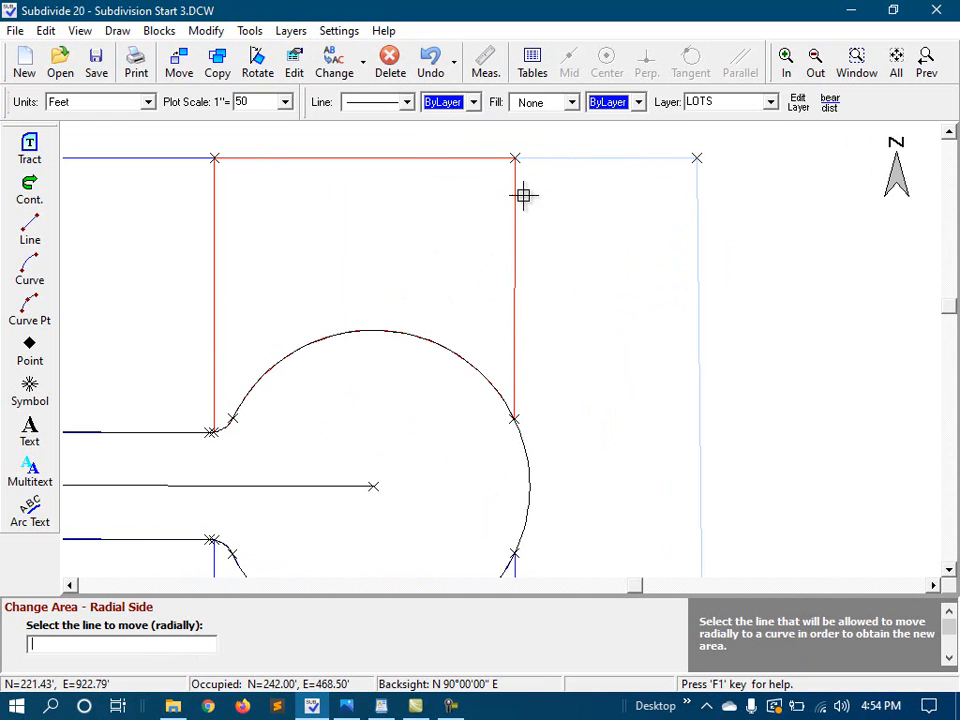
pyautogui.moveTo(516, 236)
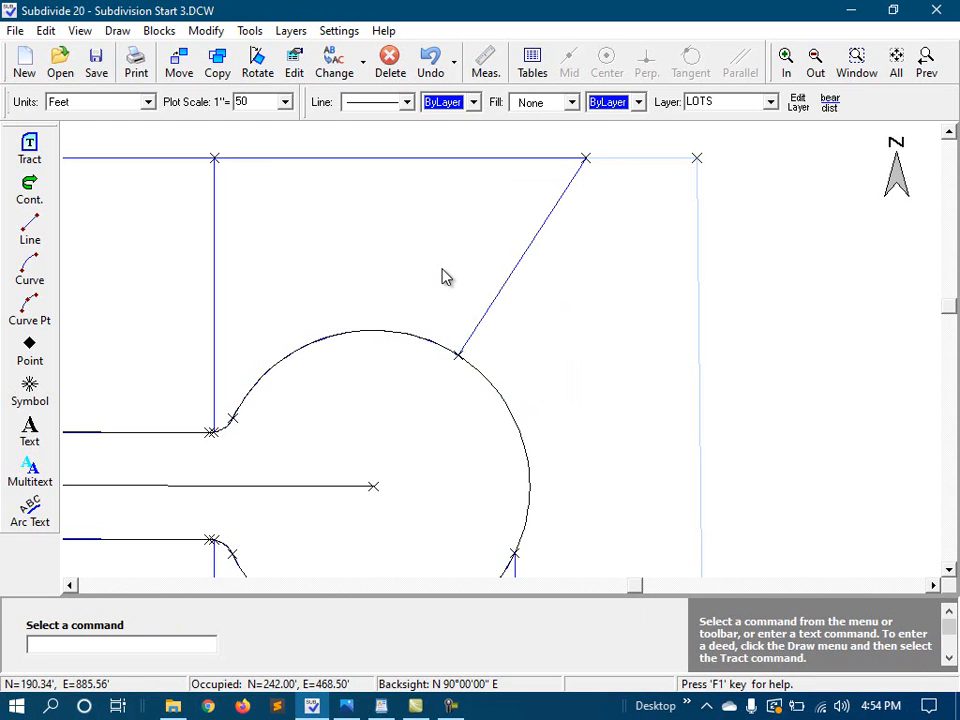
pyautogui.moveTo(484, 352)
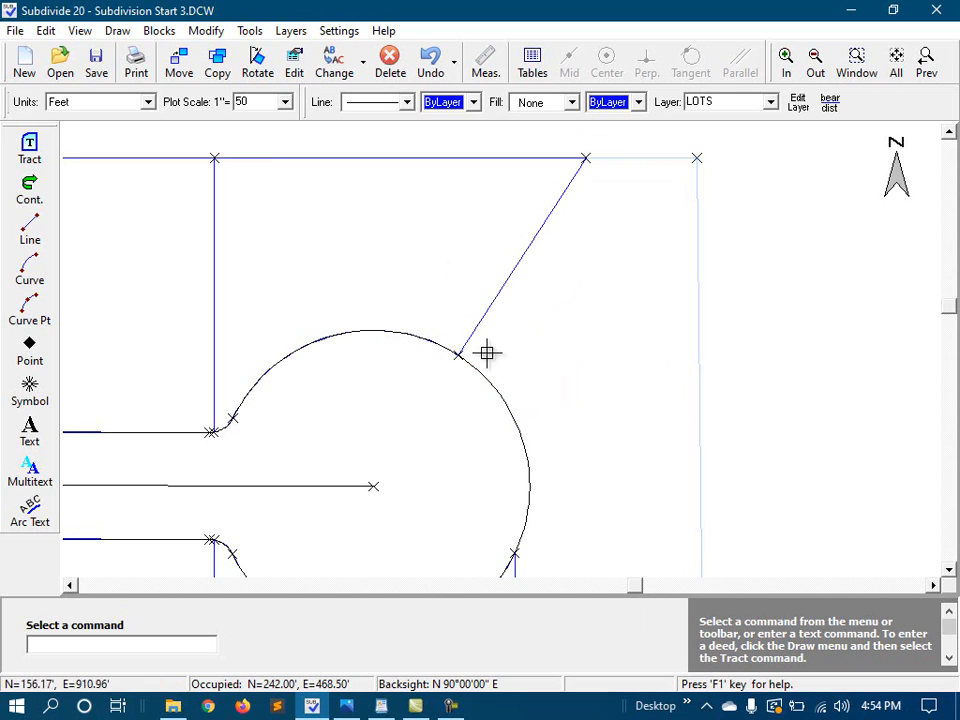
pyautogui.moveTo(372, 486)
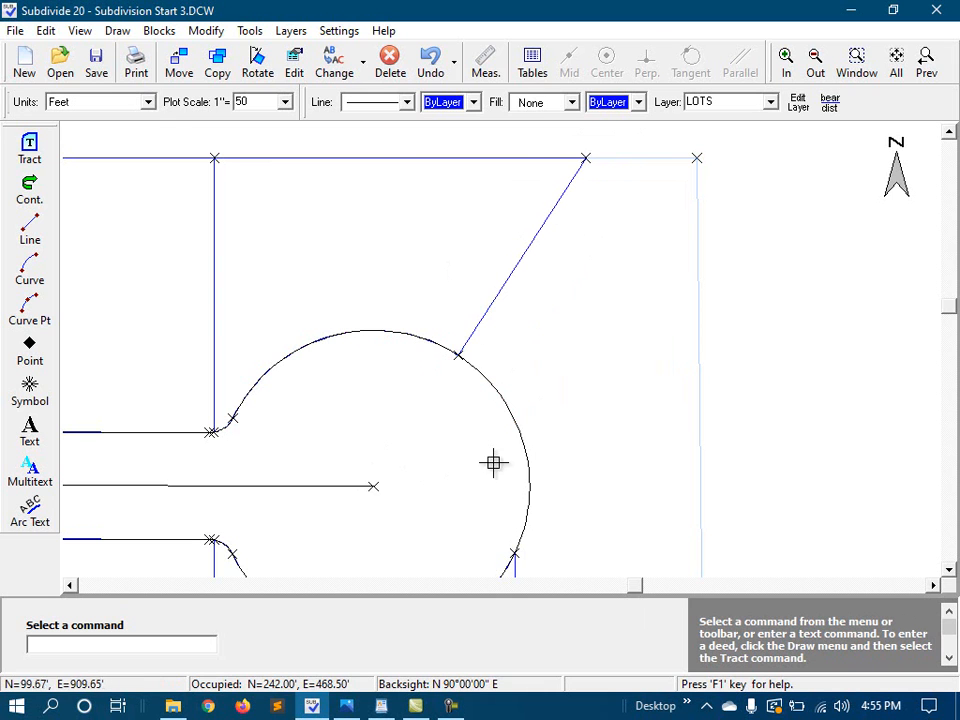
pyautogui.scroll(-3)
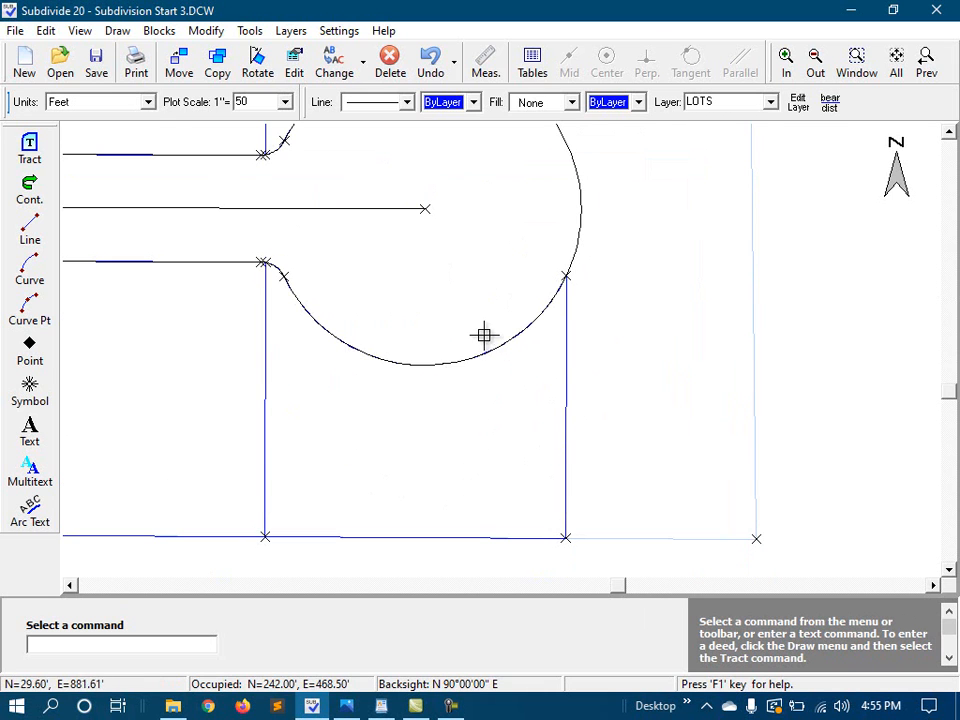
# Apply the Radial Side Method to the lower cul-de-sac lot, accepting the proposed area
pyautogui.click(254, 30)
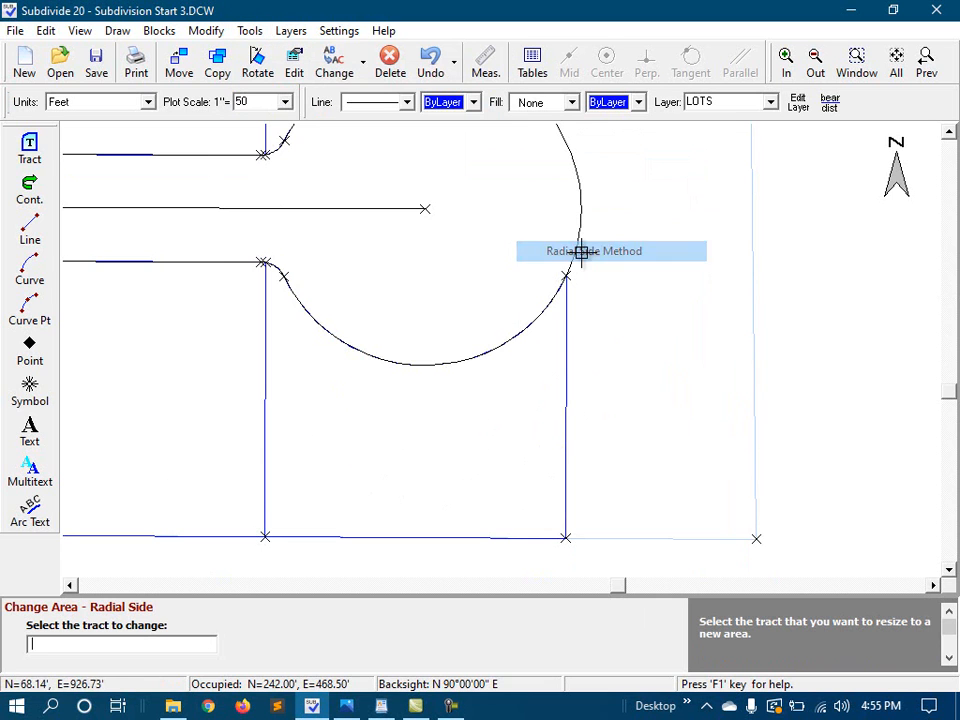
pyautogui.click(416, 400)
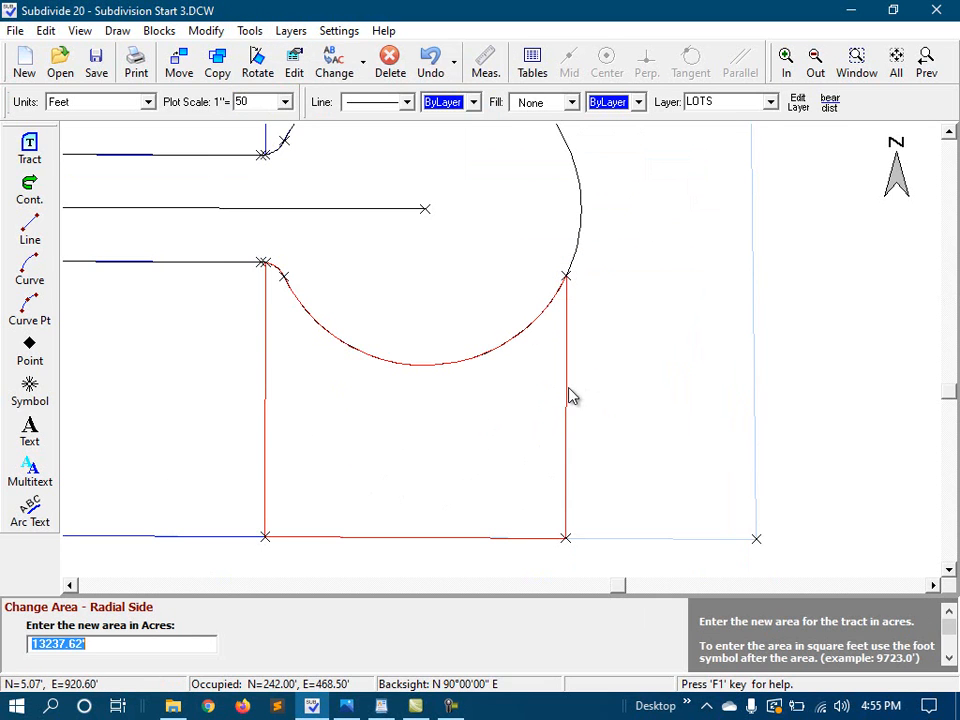
pyautogui.rightClick(572, 396)
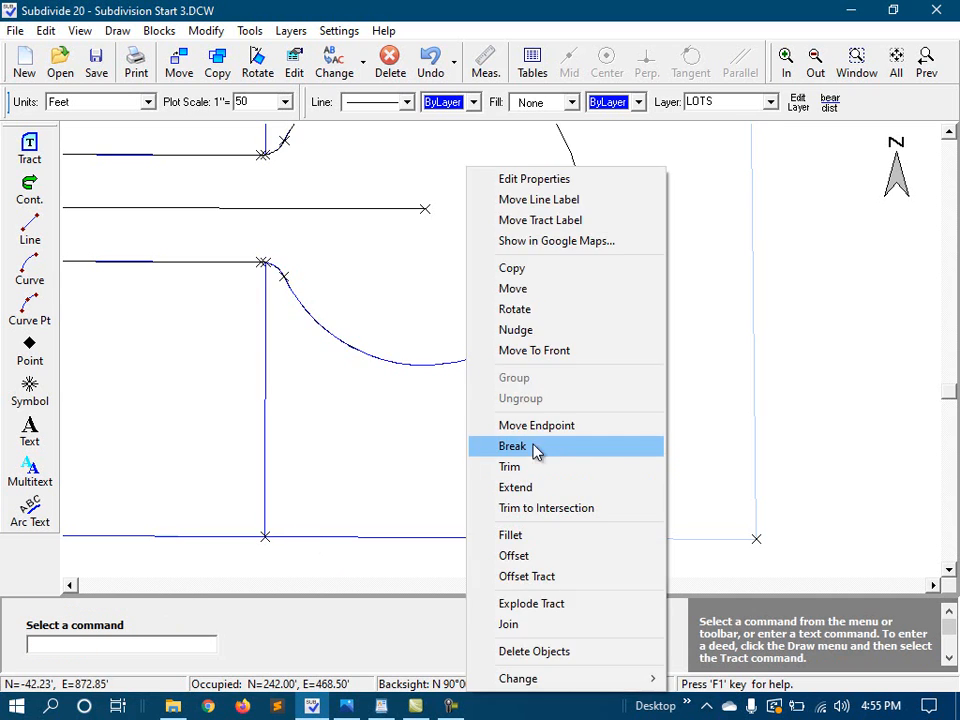
pyautogui.click(512, 444)
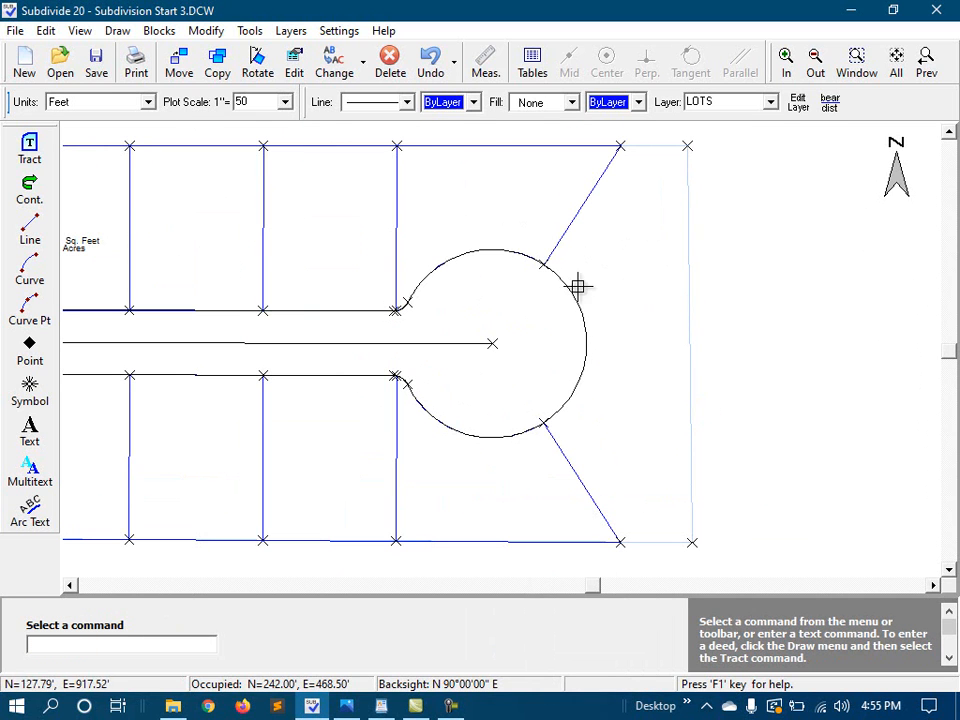
pyautogui.moveTo(638, 260)
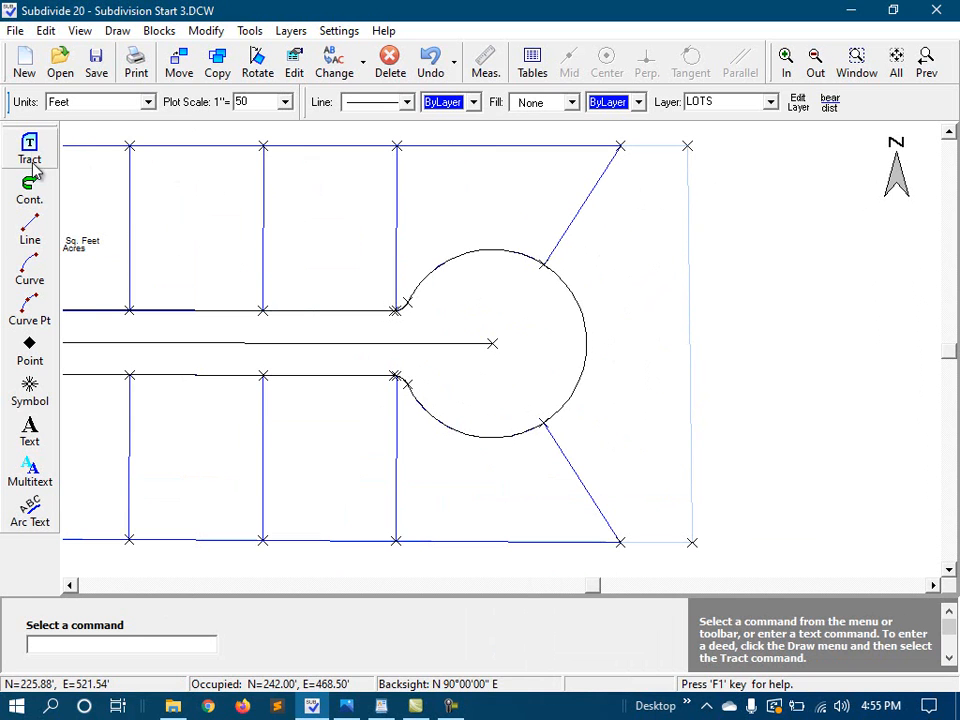
# Draw a tract from the cul-de-sac circle, following its curve by points, and close it
pyautogui.click(28, 148)
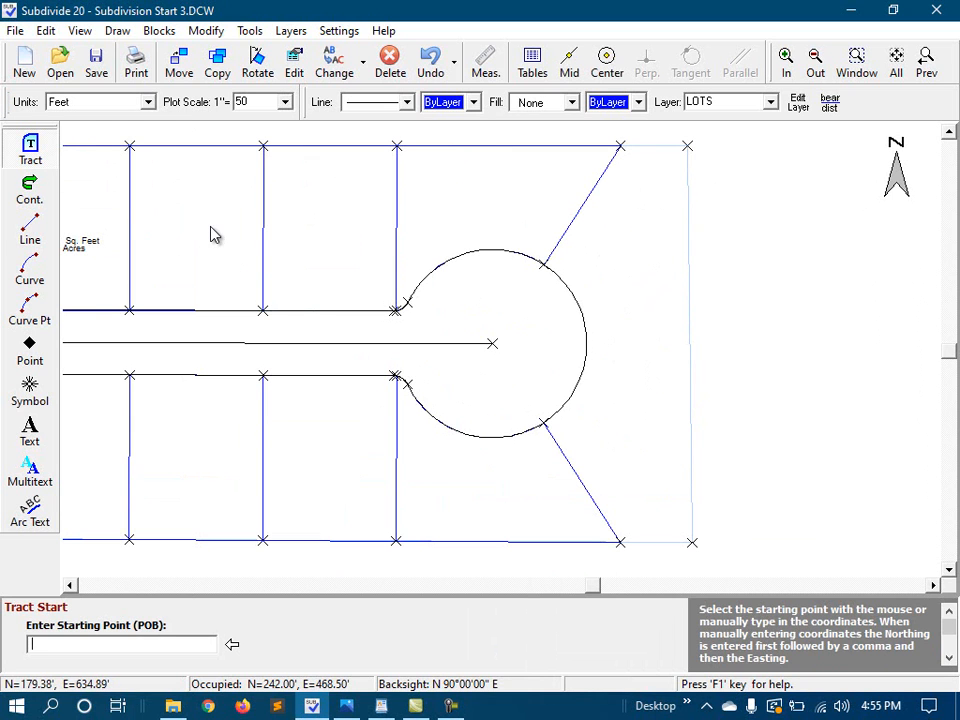
pyautogui.moveTo(586, 132)
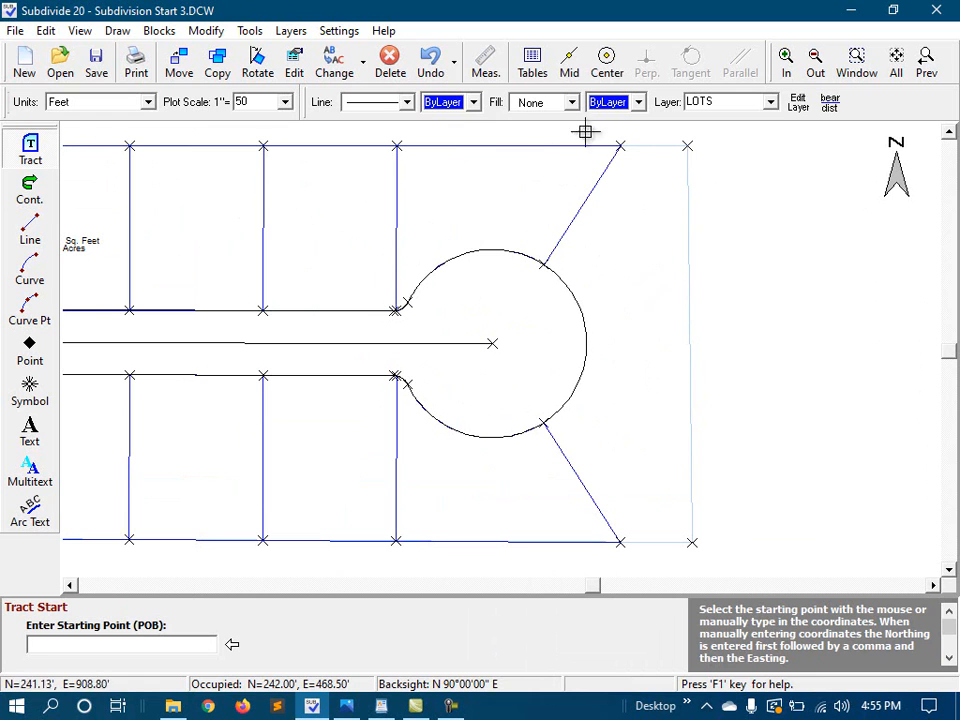
pyautogui.moveTo(616, 156)
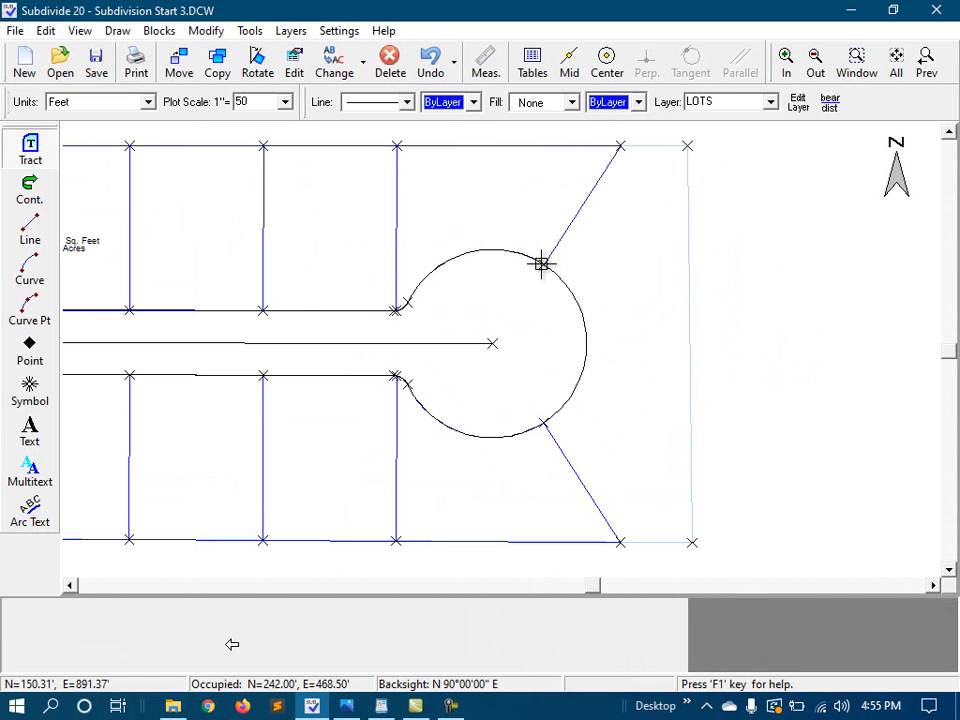
pyautogui.click(688, 148)
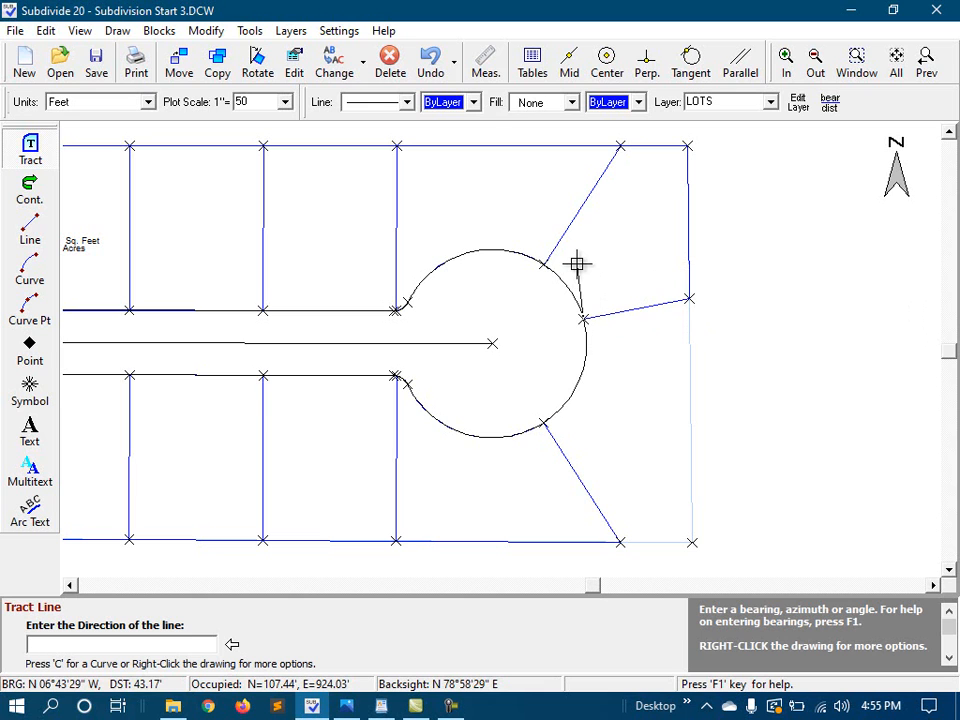
pyautogui.rightClick(574, 264)
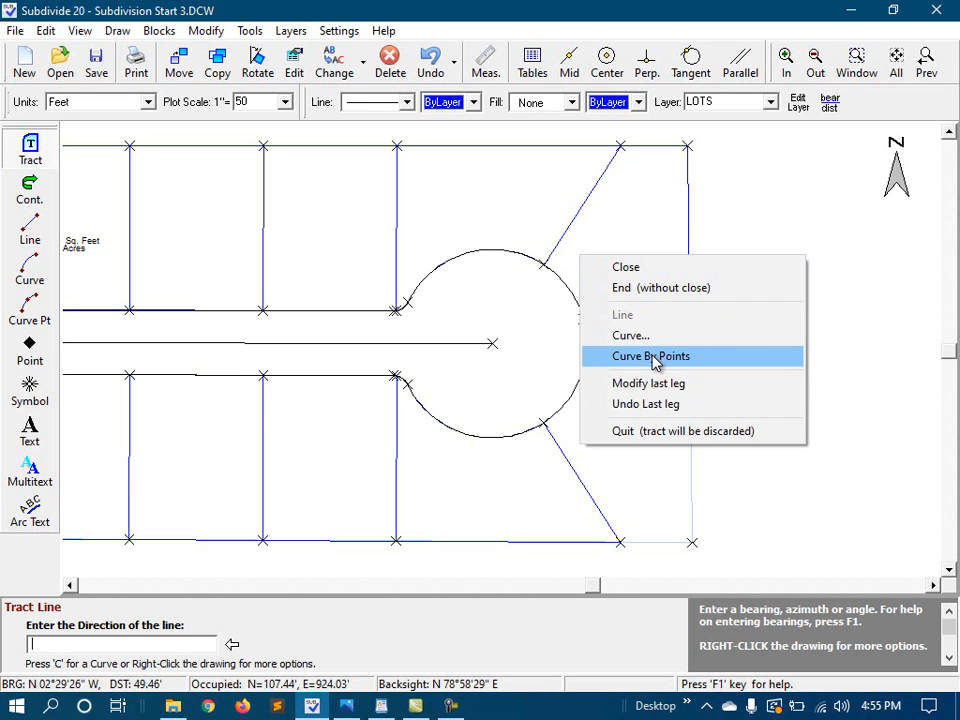
pyautogui.click(650, 356)
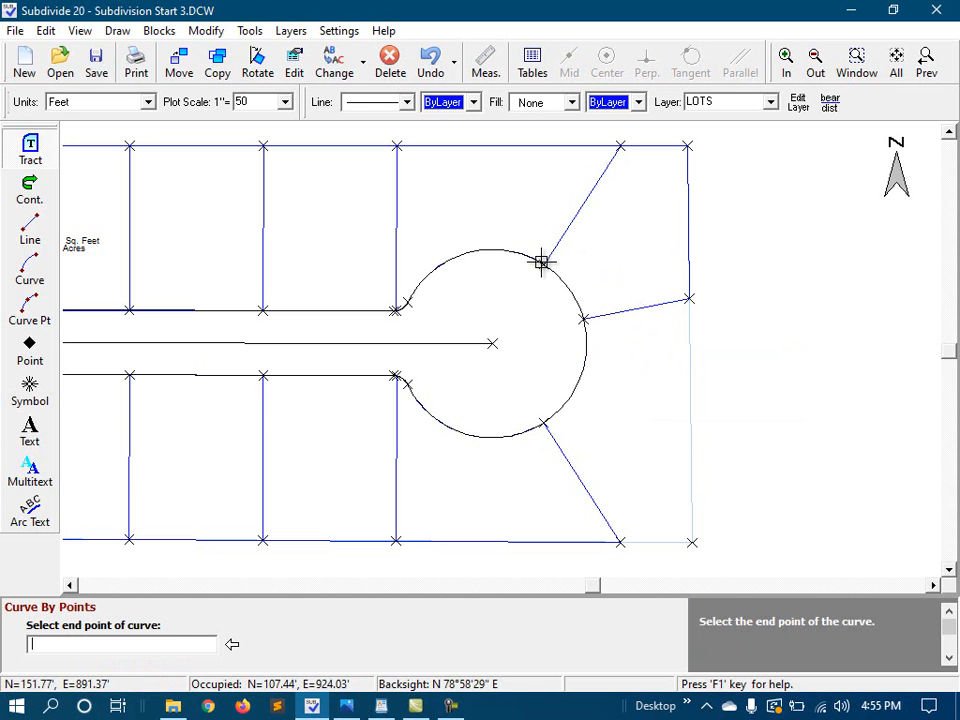
pyautogui.rightClick(544, 264)
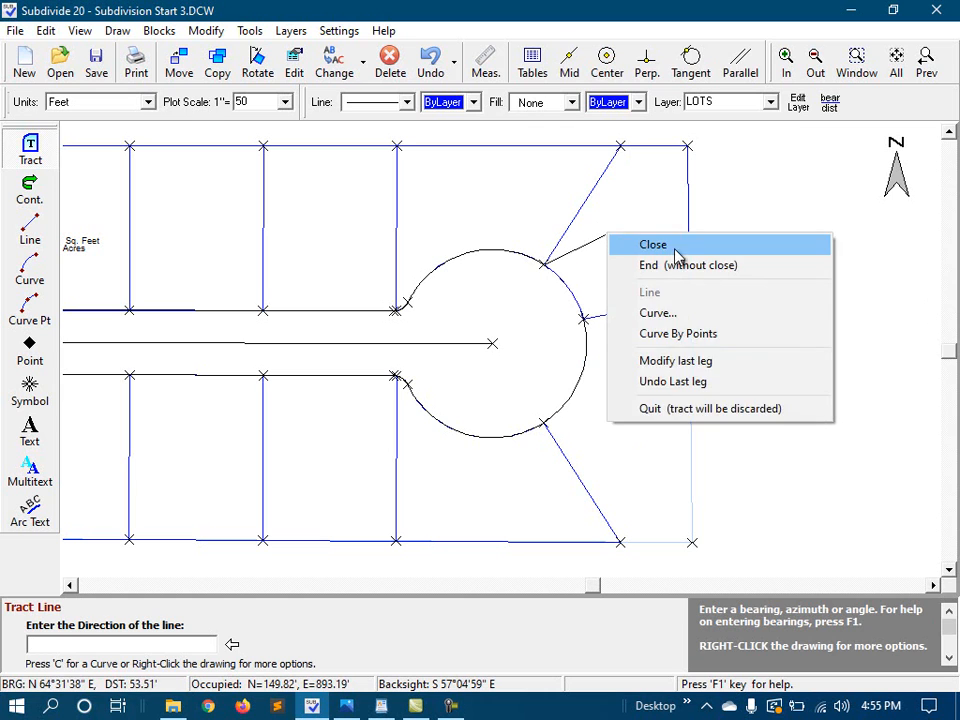
pyautogui.click(652, 244)
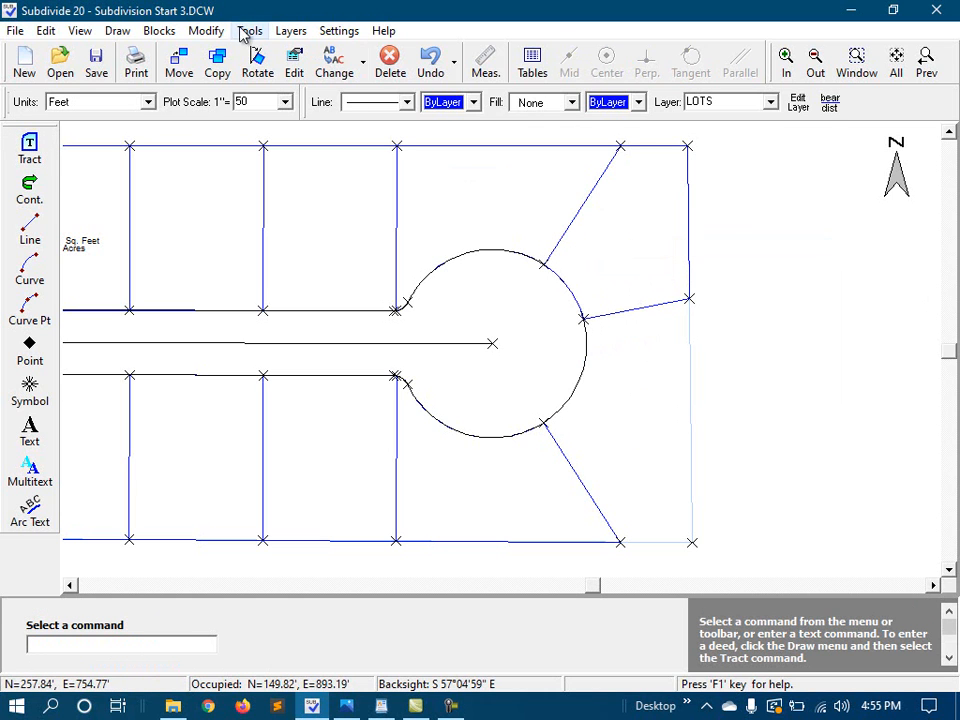
pyautogui.click(250, 30)
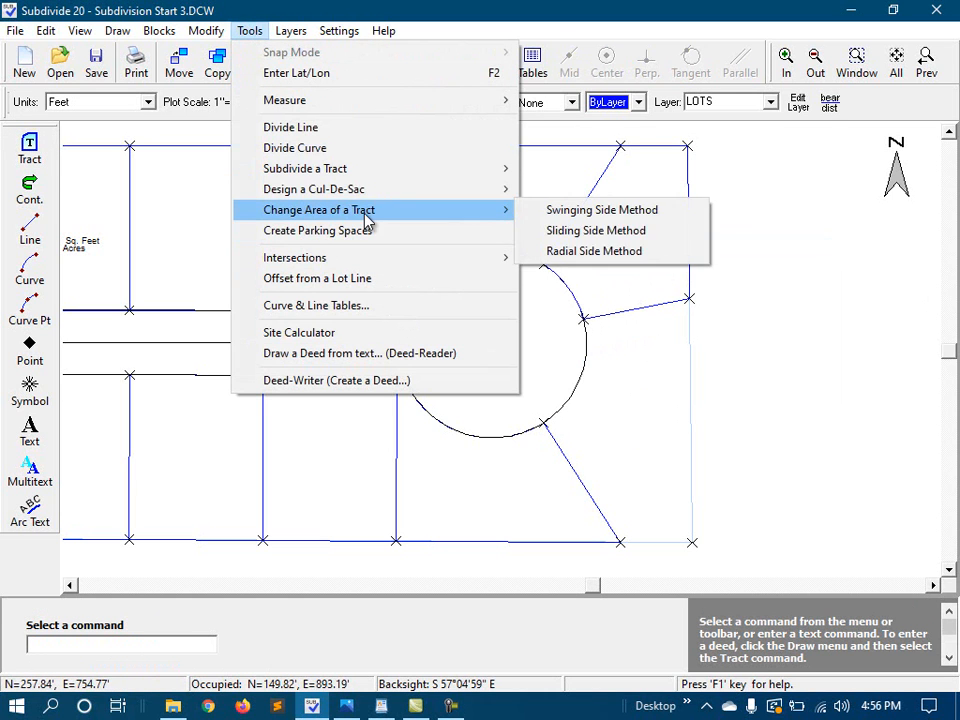
pyautogui.click(592, 252)
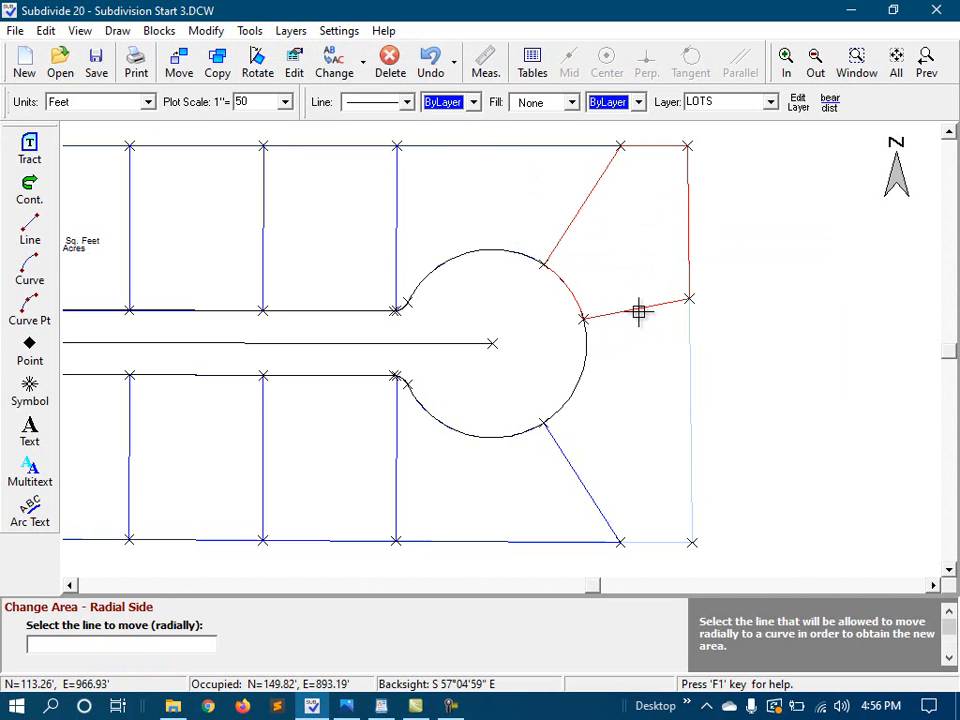
pyautogui.rightClick(640, 314)
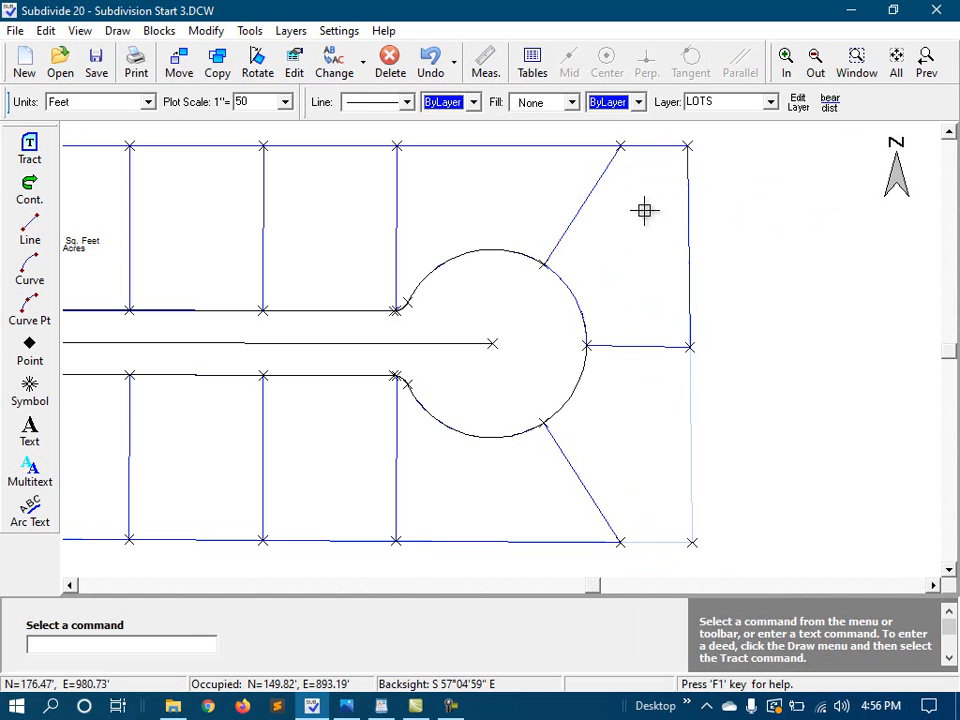
pyautogui.moveTo(608, 438)
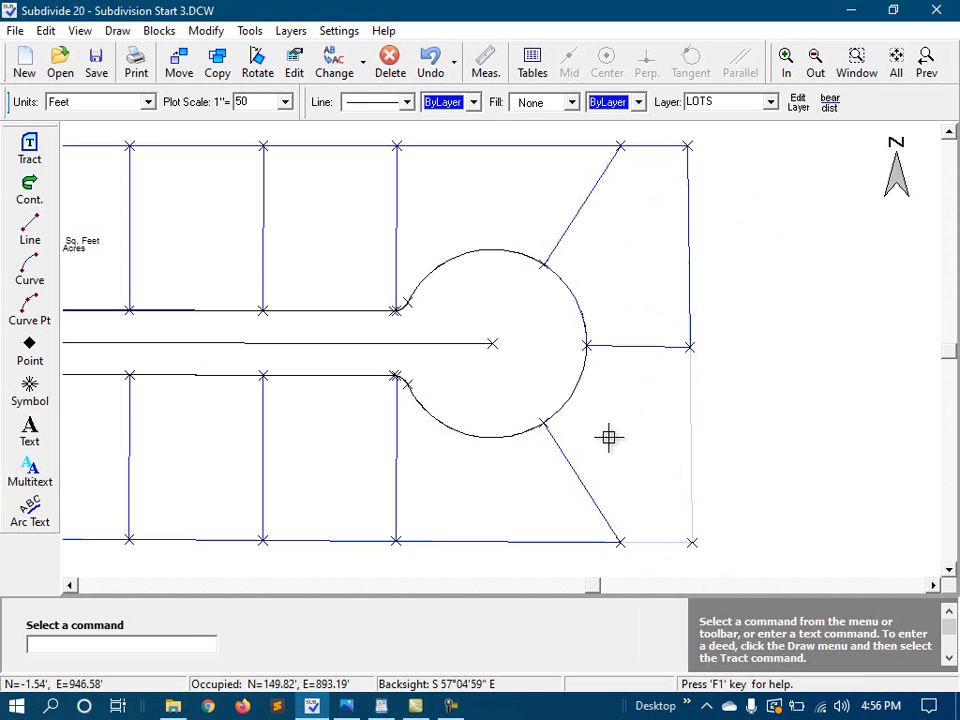
pyautogui.moveTo(188, 228)
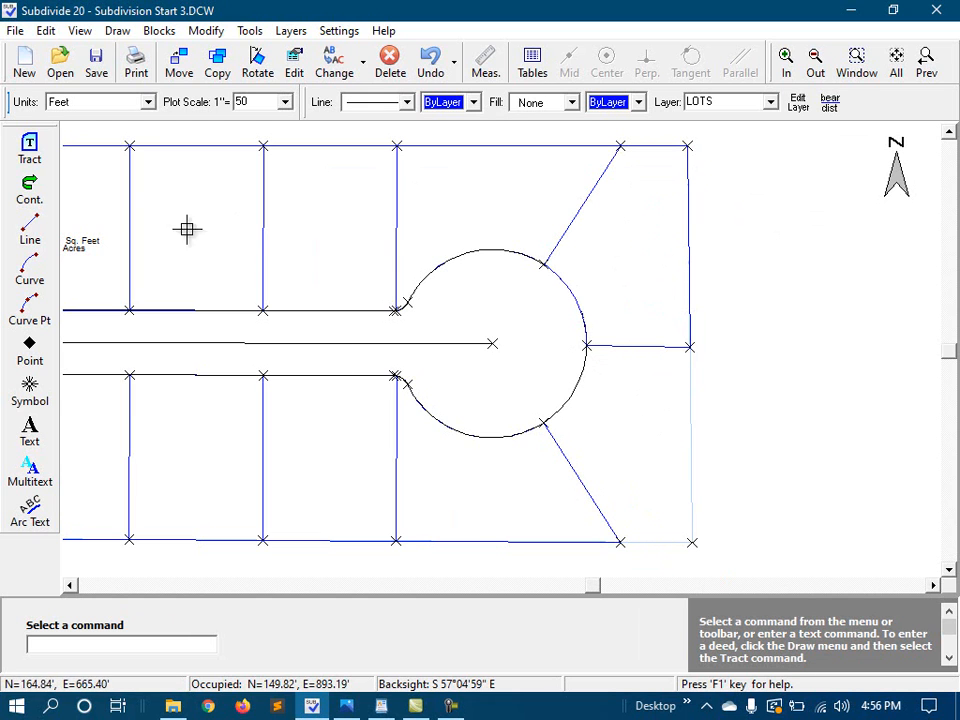
# Begin another tract at a point of beginning on the right side of the subdivision
pyautogui.click(30, 148)
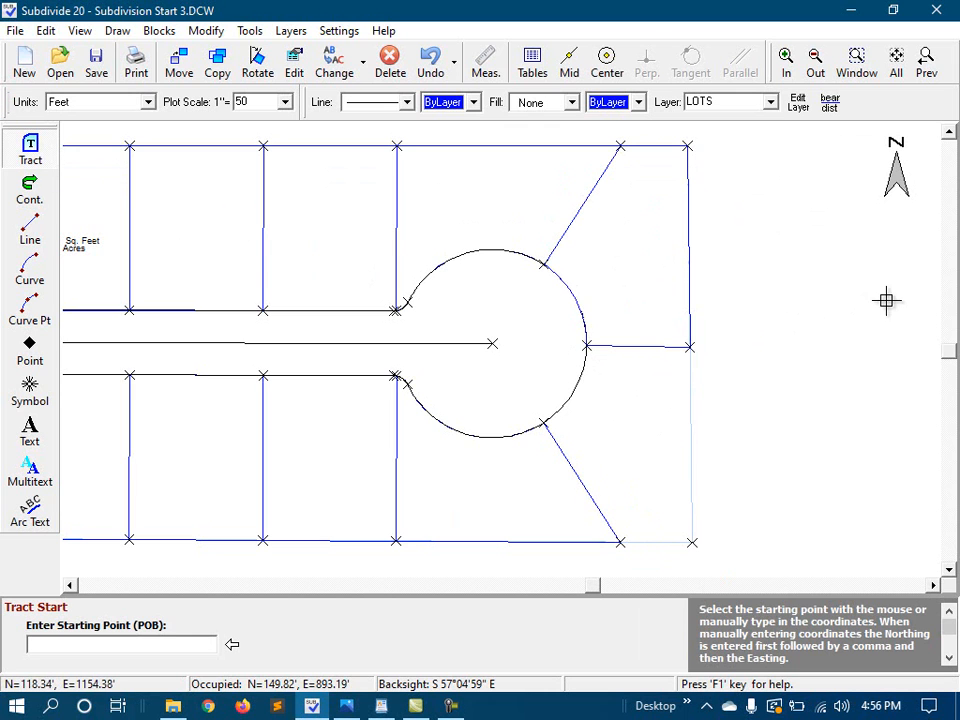
pyautogui.click(586, 348)
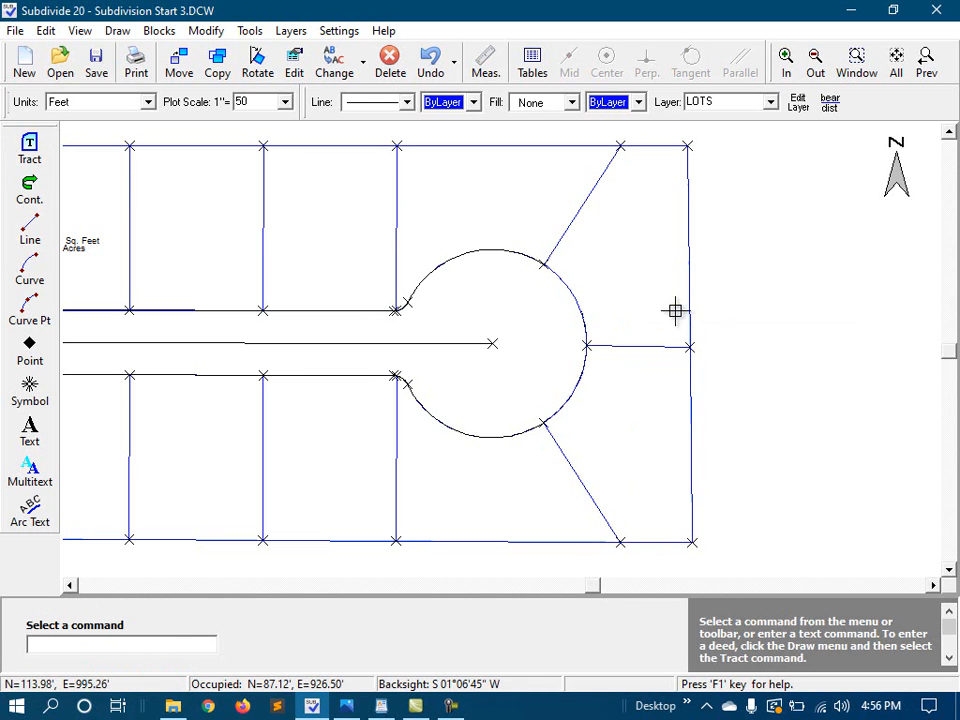
# Turn on Show Tract Area in the lower-right lot's properties
pyautogui.rightClick(674, 310)
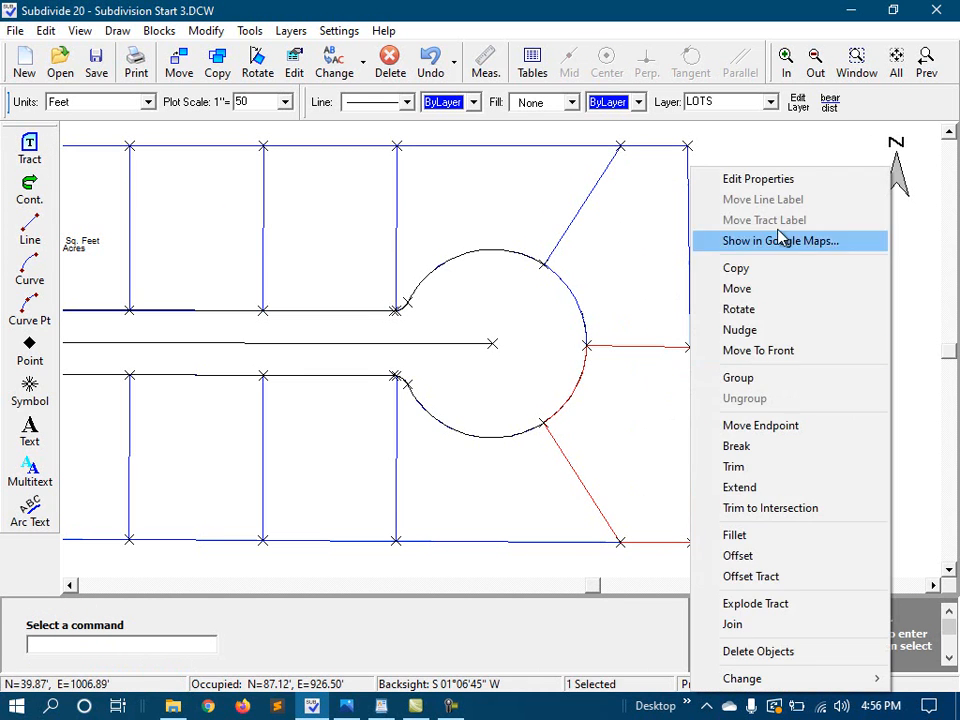
pyautogui.click(758, 178)
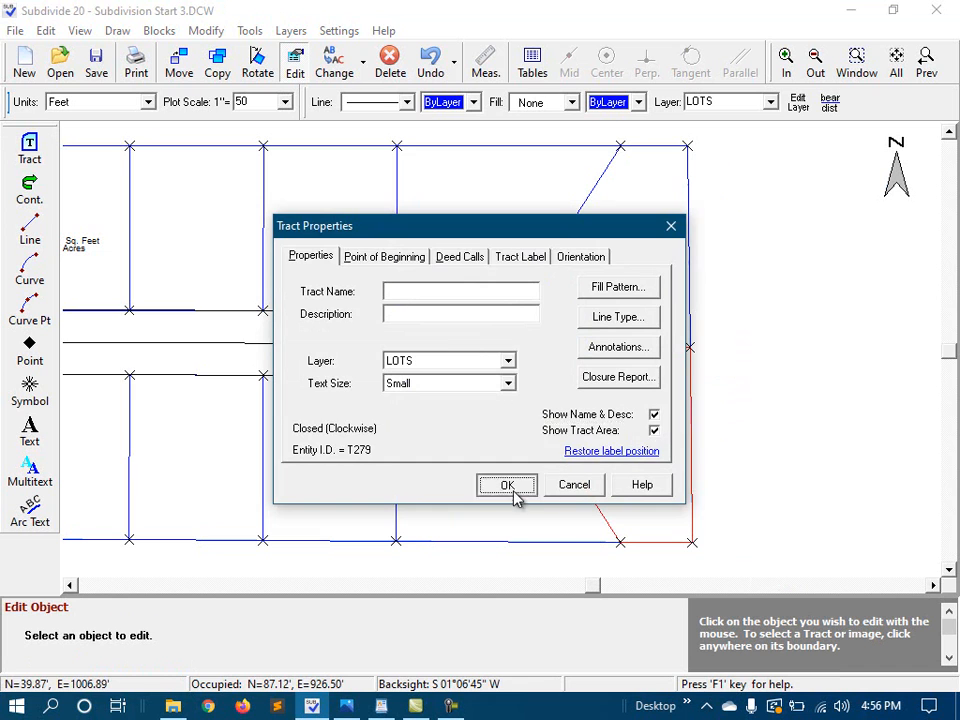
pyautogui.click(506, 486)
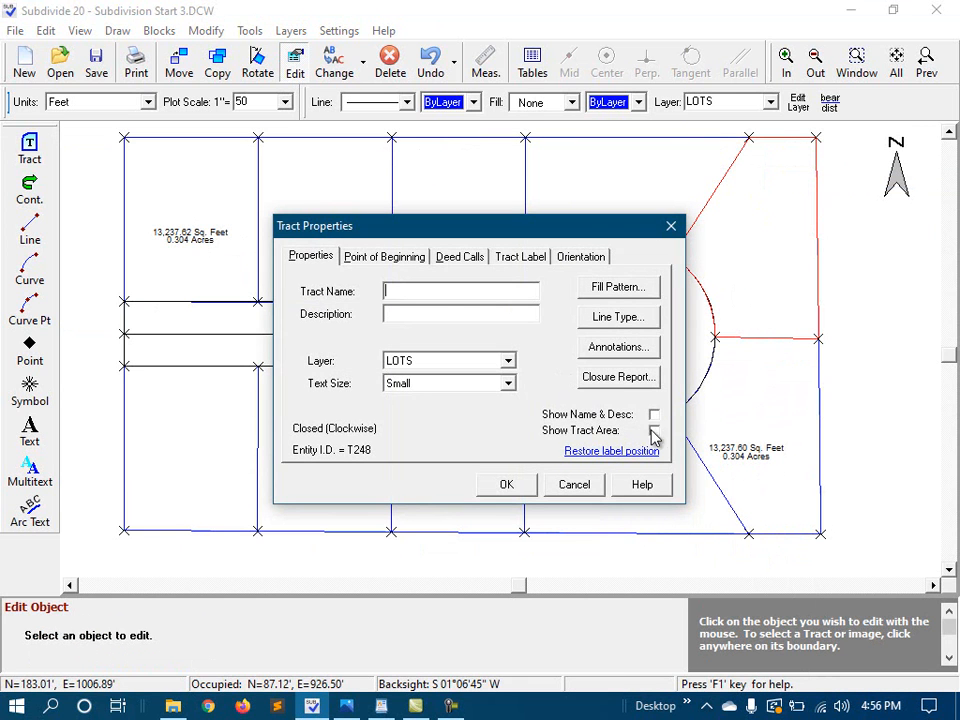
pyautogui.click(506, 486)
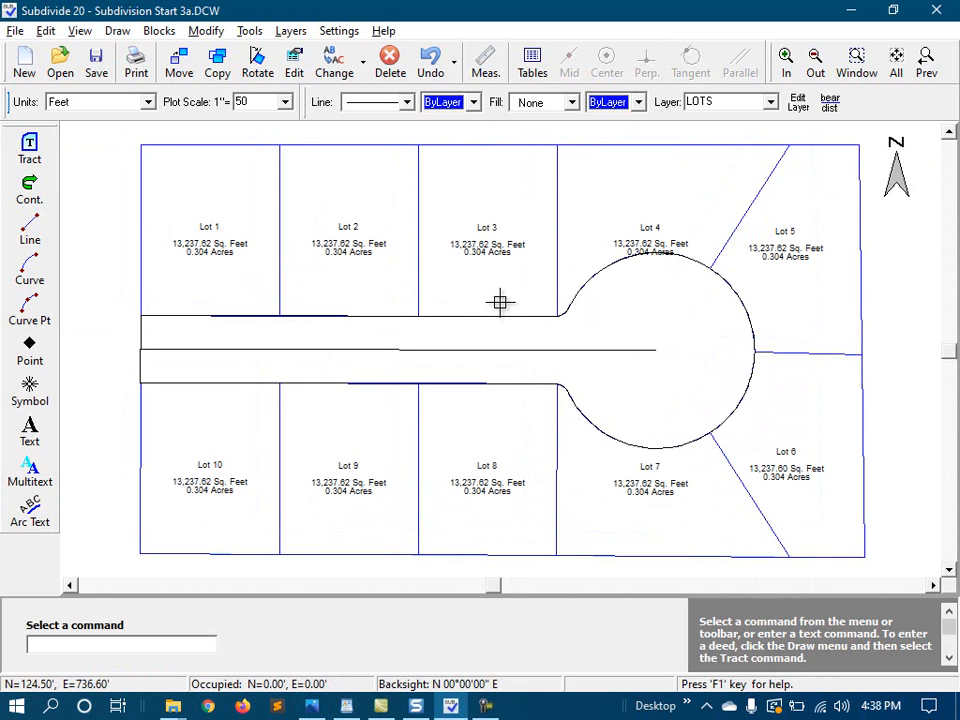
pyautogui.moveTo(876, 460)
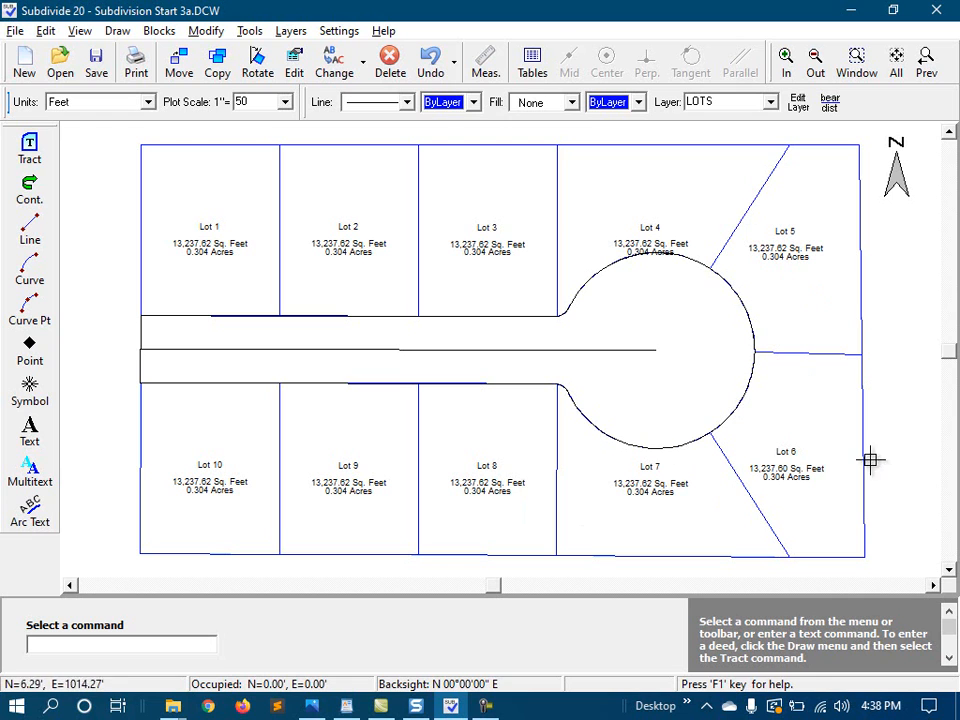
pyautogui.moveTo(790, 476)
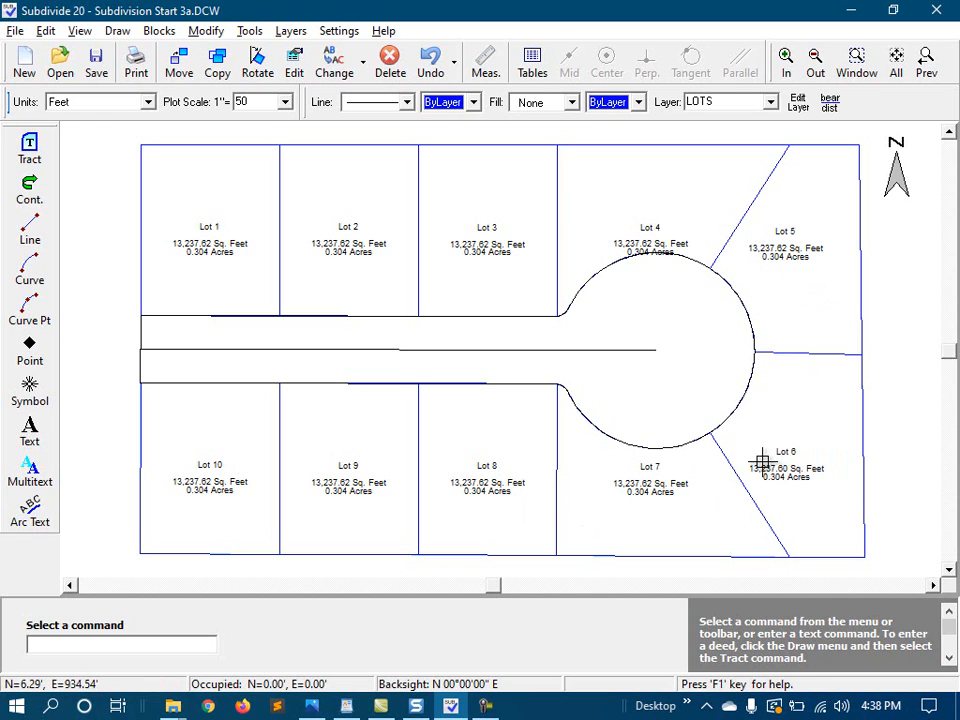
pyautogui.moveTo(238, 244)
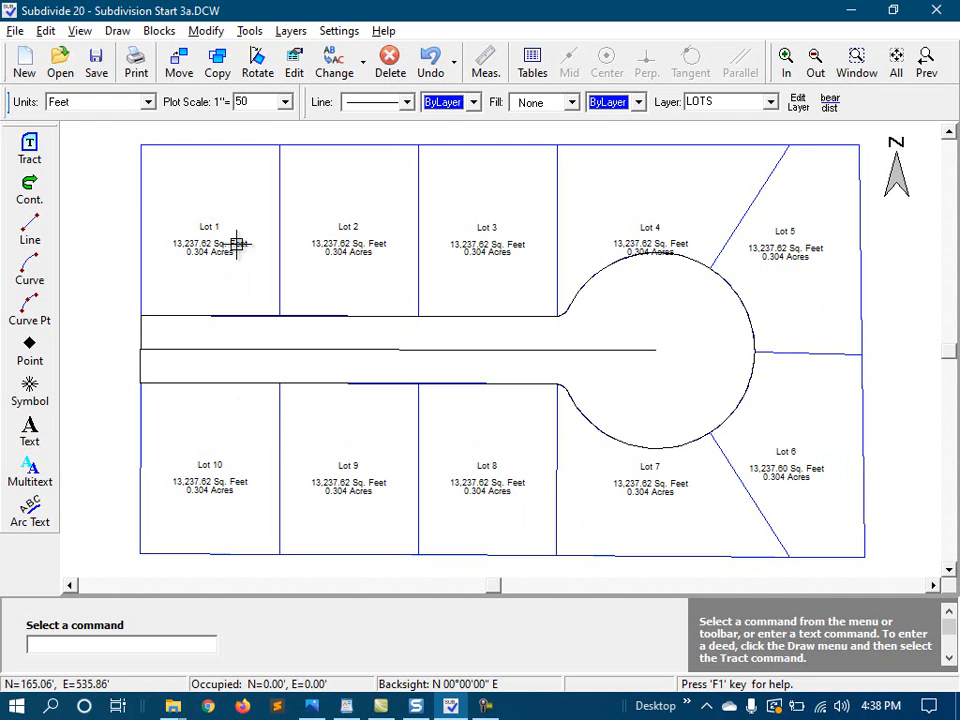
pyautogui.moveTo(562, 212)
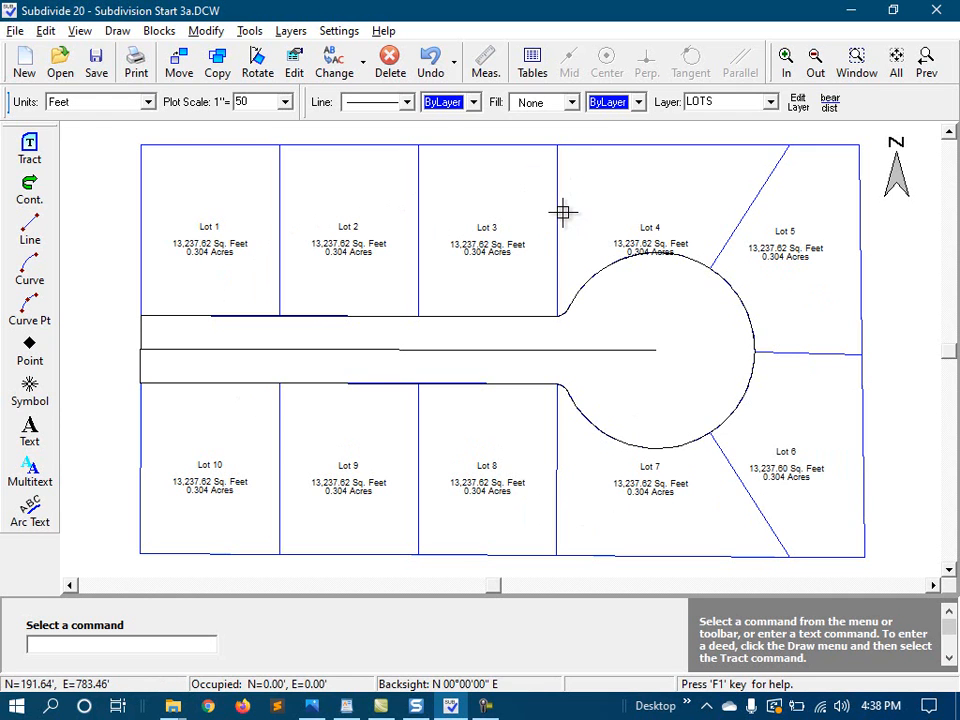
pyautogui.moveTo(548, 528)
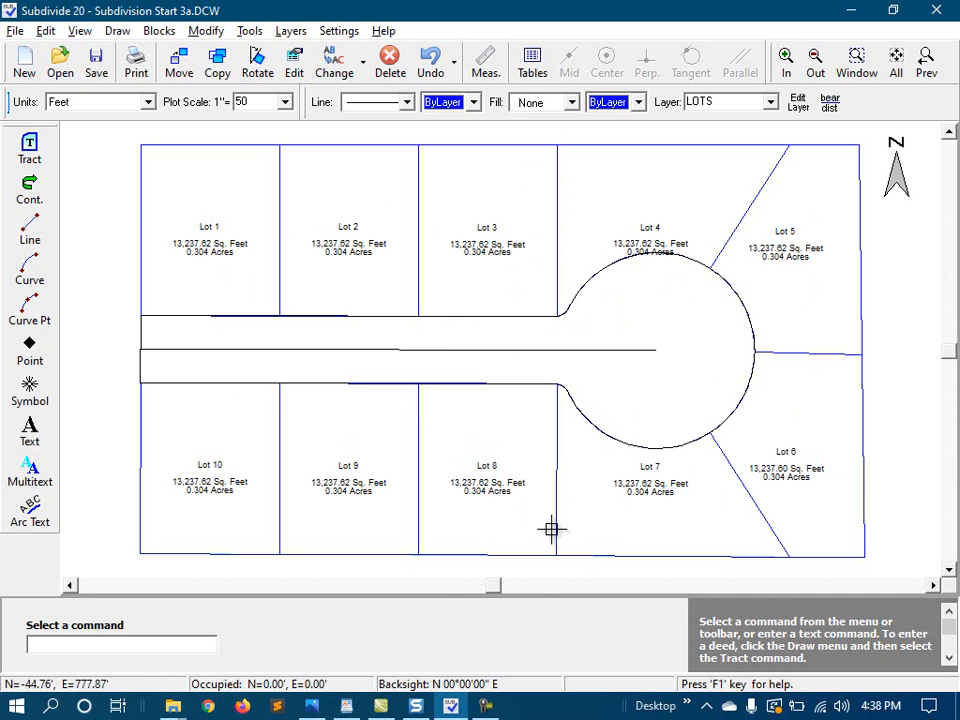